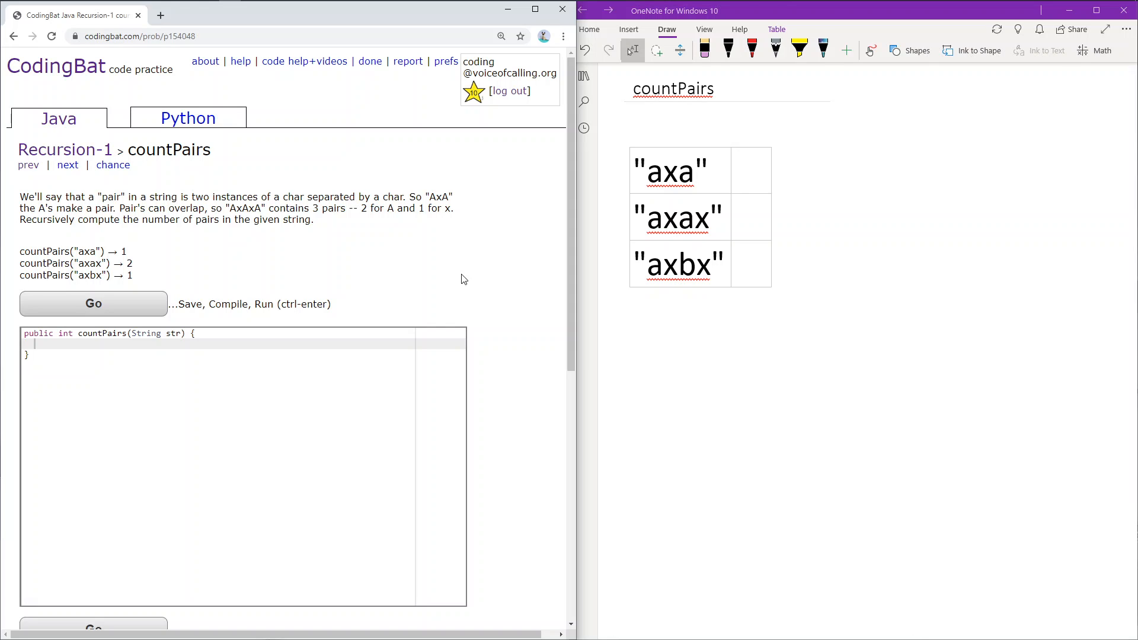
mouse_move(428, 270)
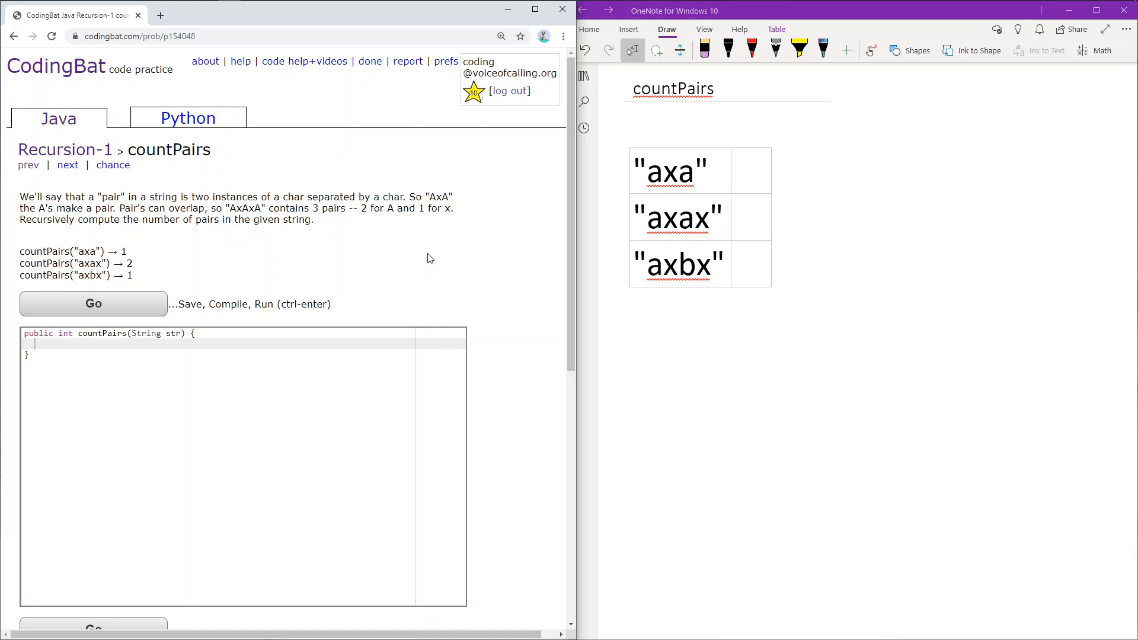
mouse_move(134, 206)
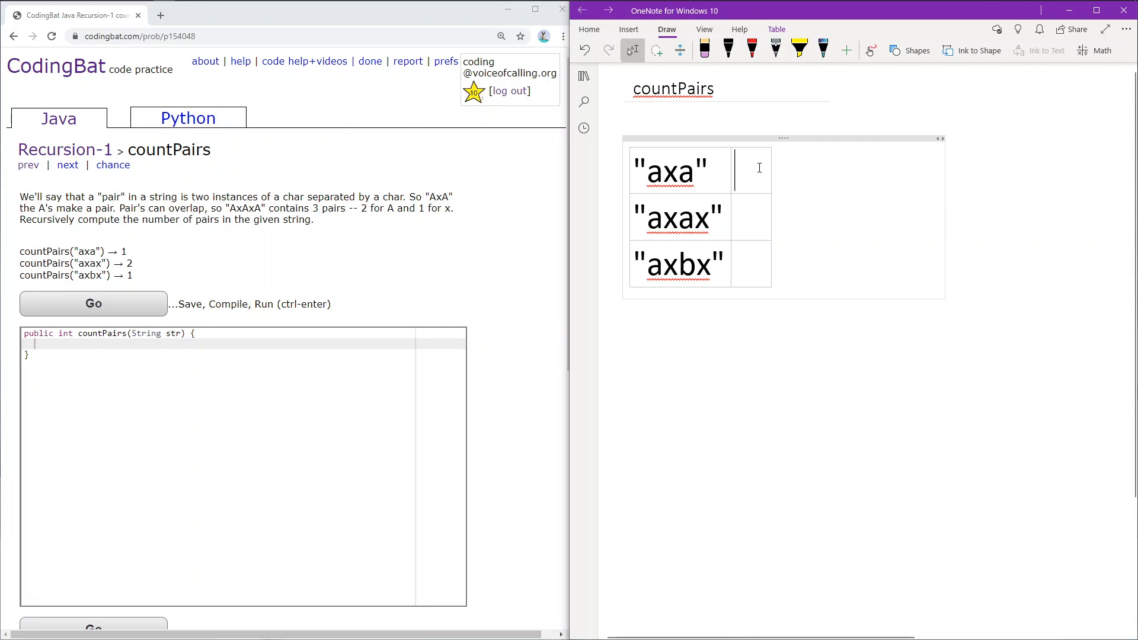
Enter expected counts 1, 2 and 1 in the answer cells for axa, axax and axbx.
type("1")
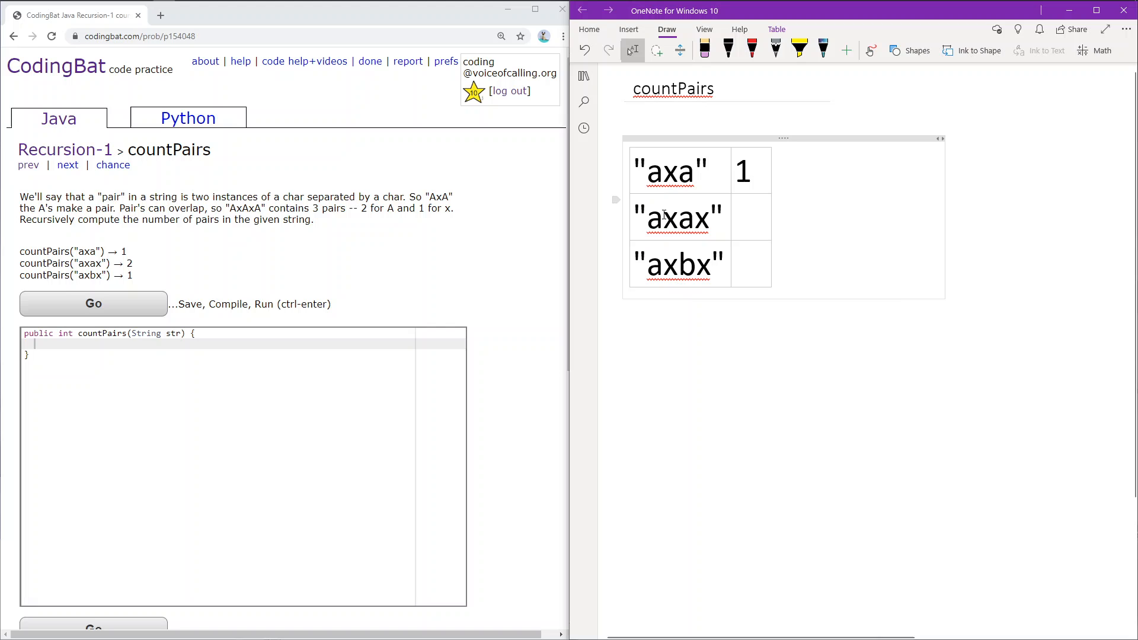
double_click(664, 218)
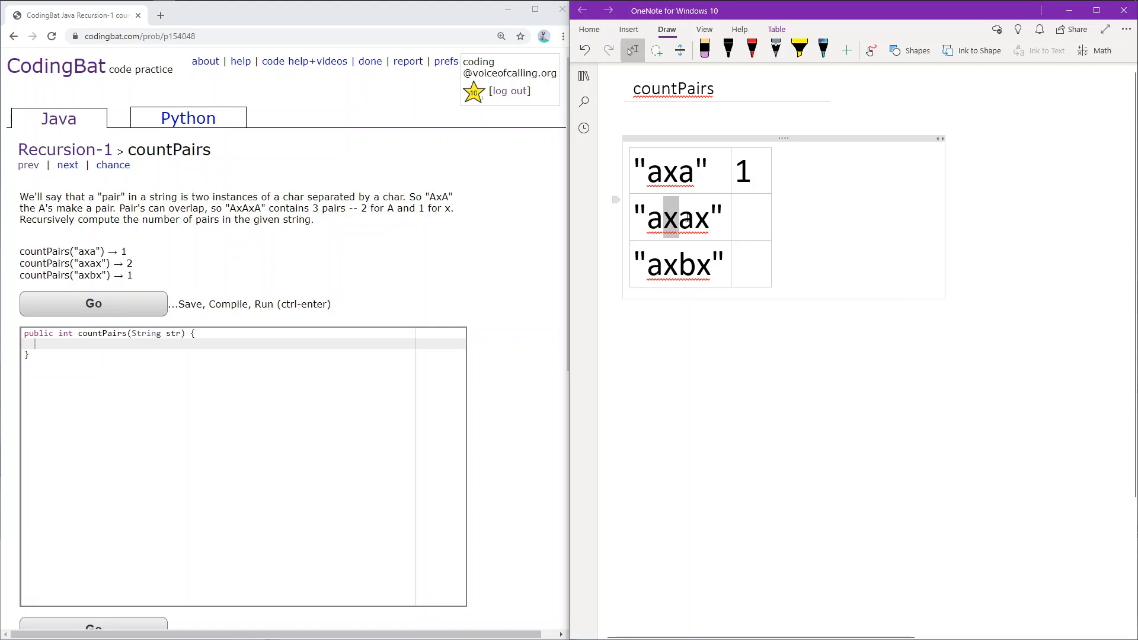
type("2")
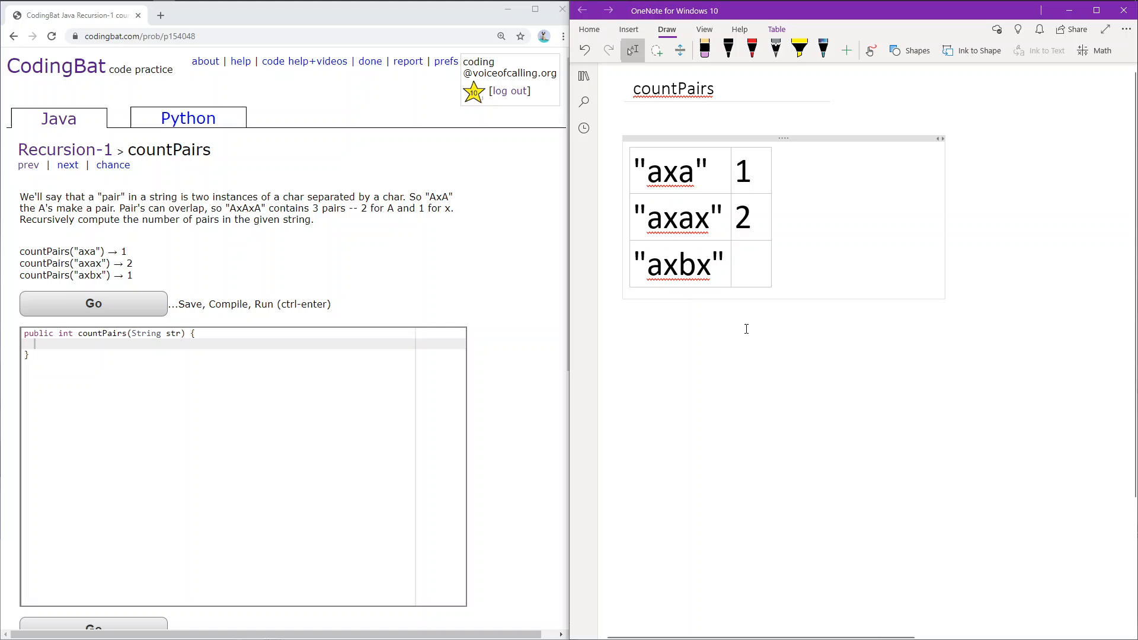
left_click(750, 218)
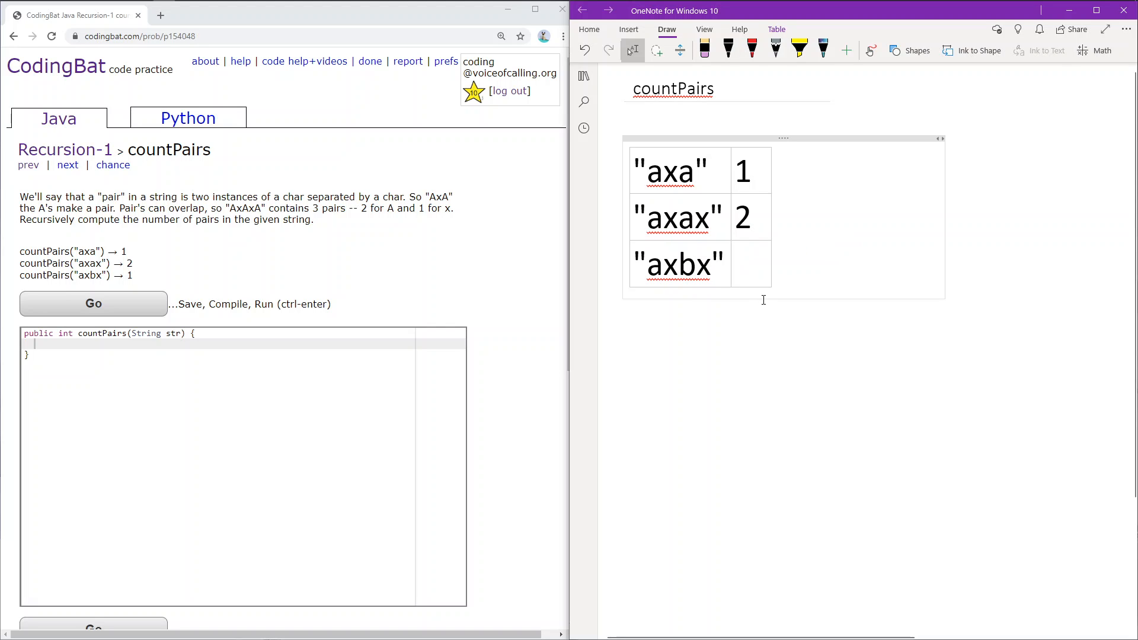
type("1")
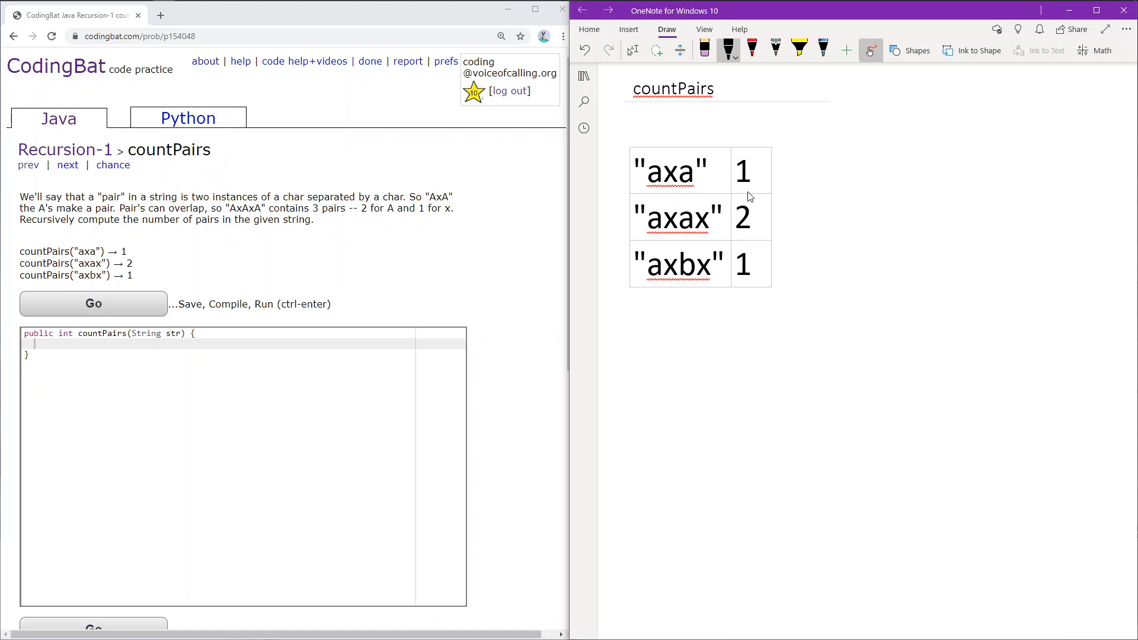
mouse_move(736, 204)
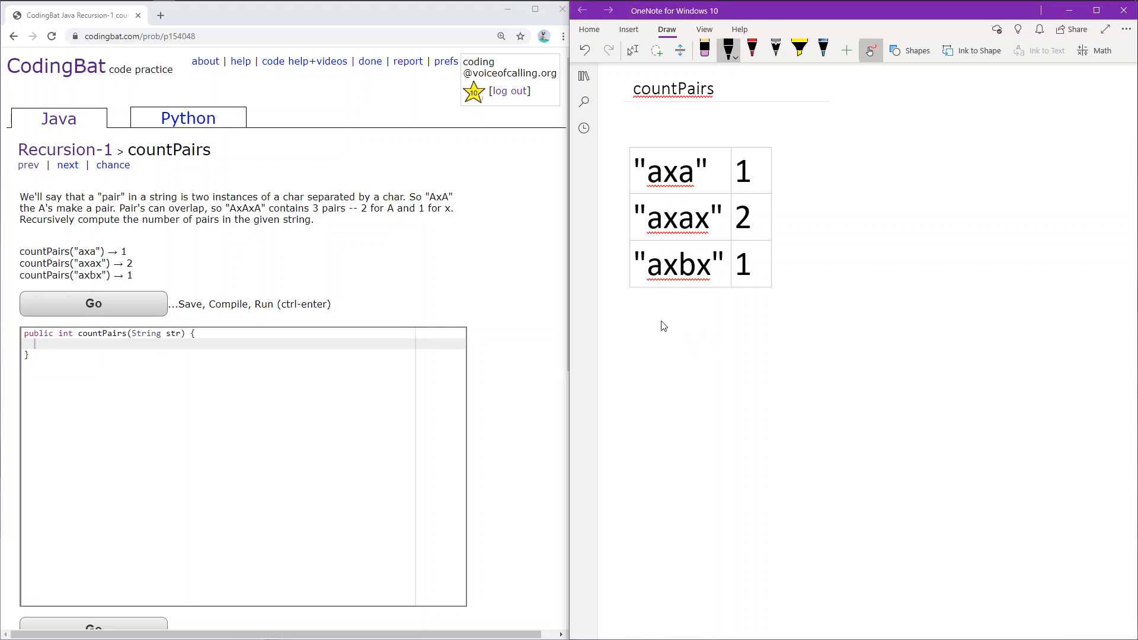
Handwrite the string axbx below the table with the pen.
left_click_drag(631, 323, 646, 321)
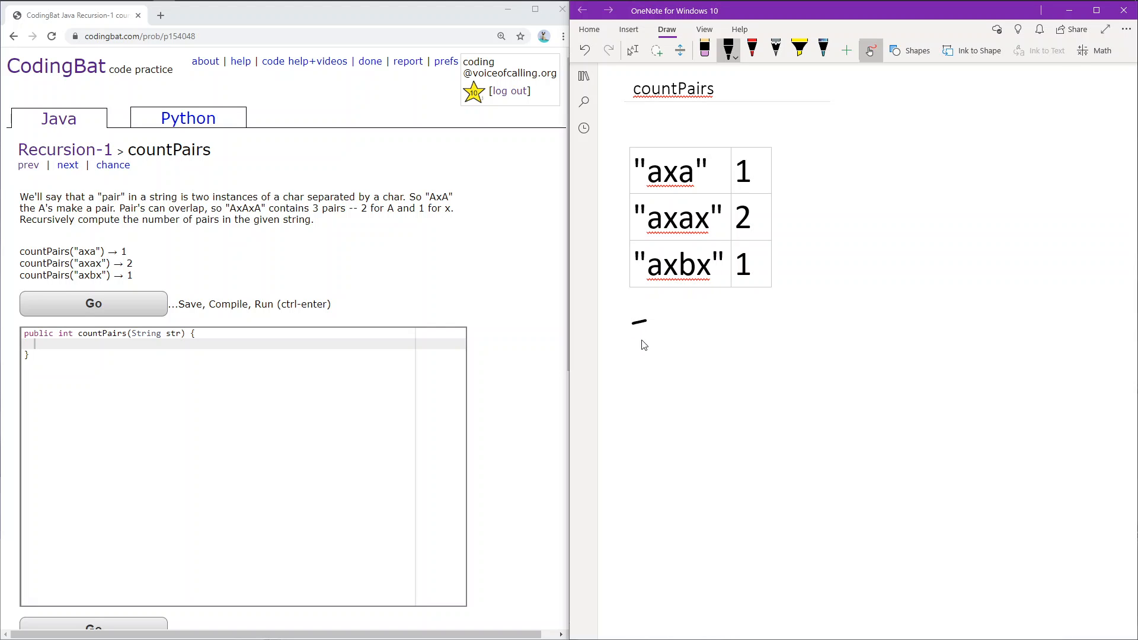
left_click_drag(628, 334, 678, 327)
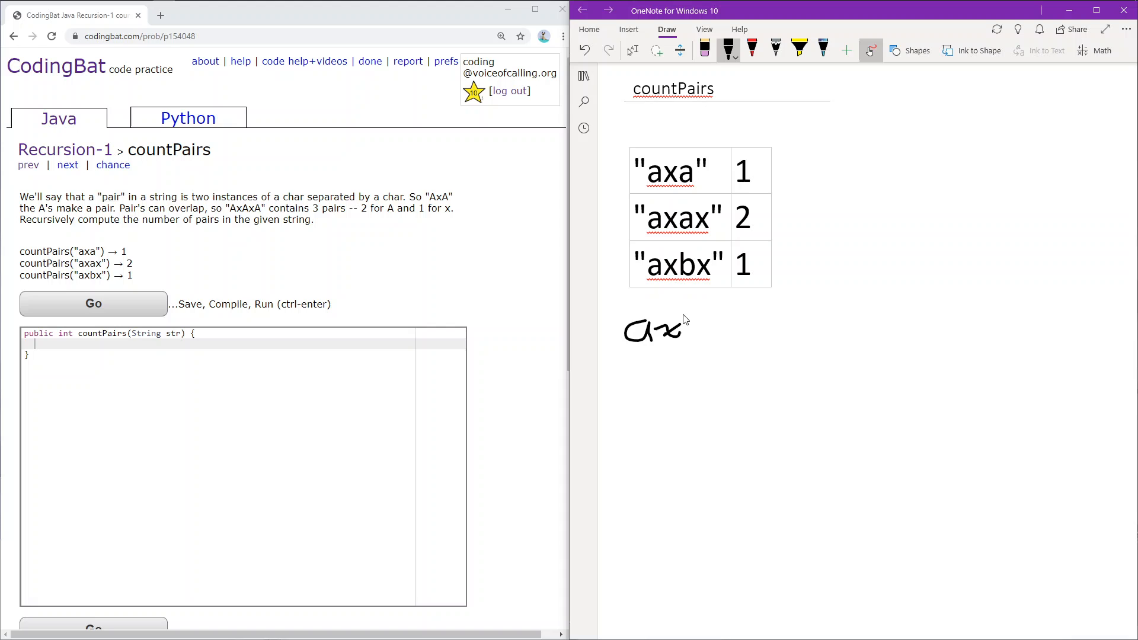
left_click_drag(683, 327, 714, 331)
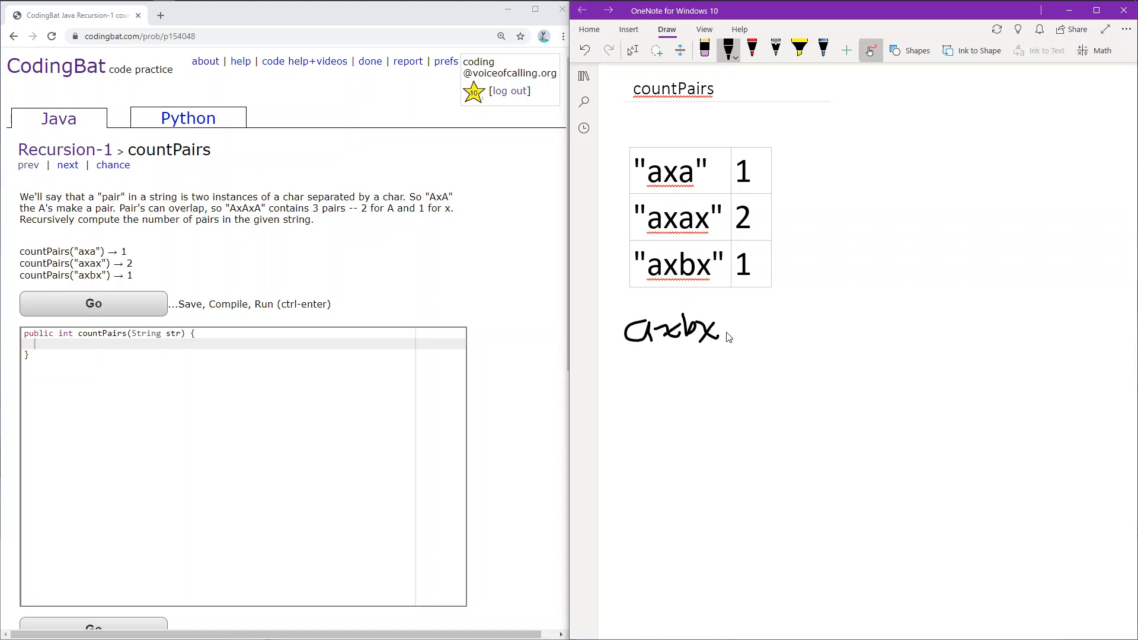
left_click_drag(726, 331, 755, 331)
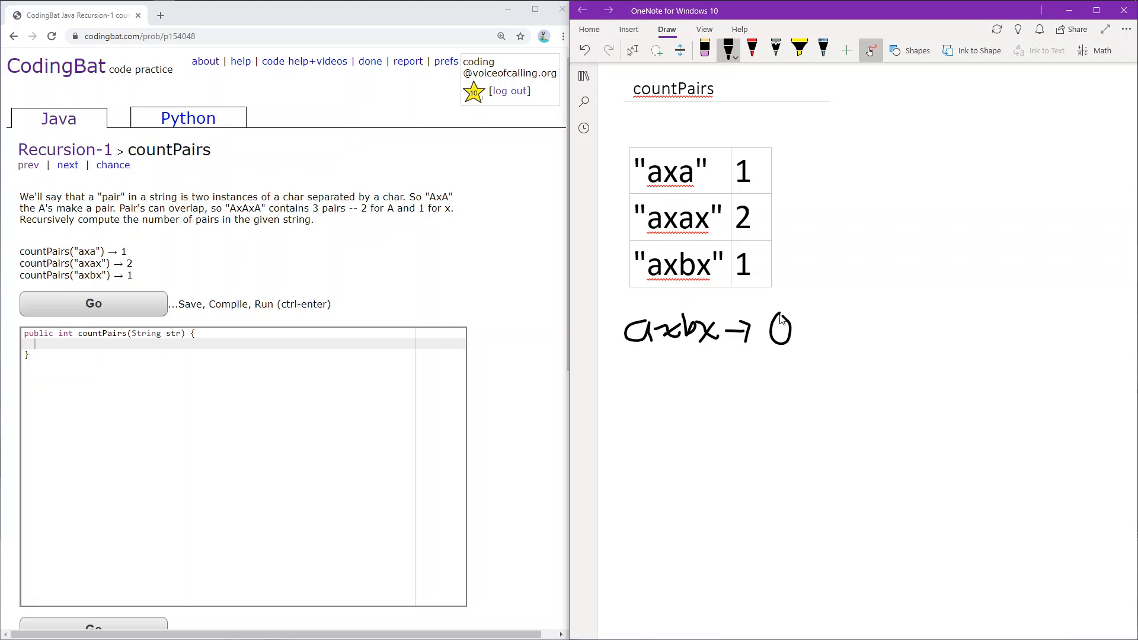
Continue the line with → 0 + count("xbx") after axbx.
left_click_drag(797, 331, 811, 331)
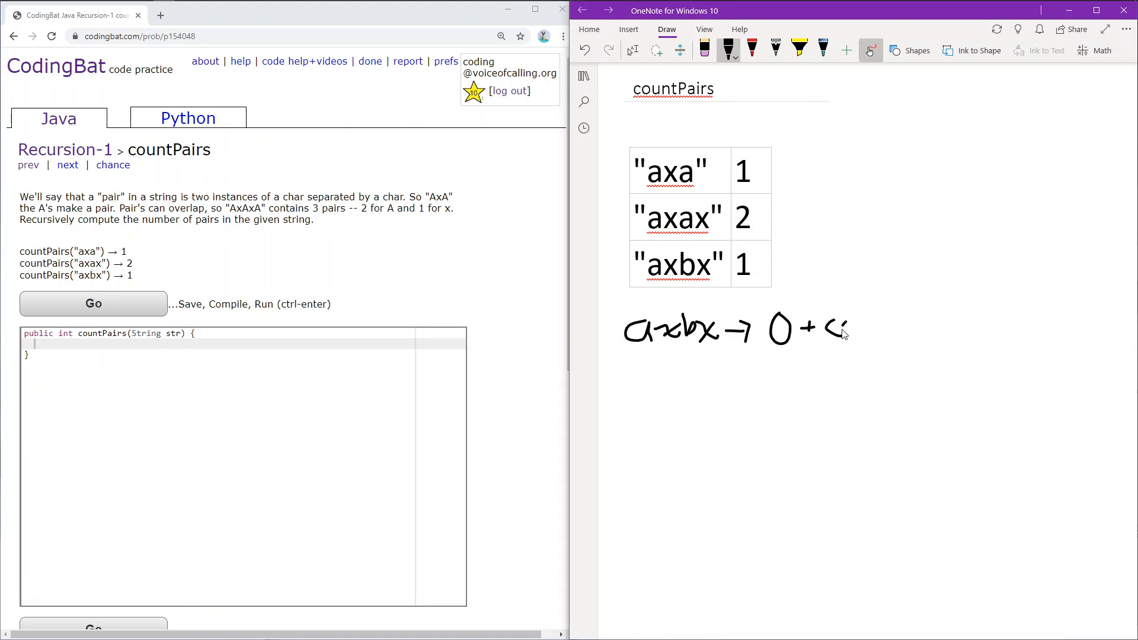
left_click_drag(834, 331, 878, 331)
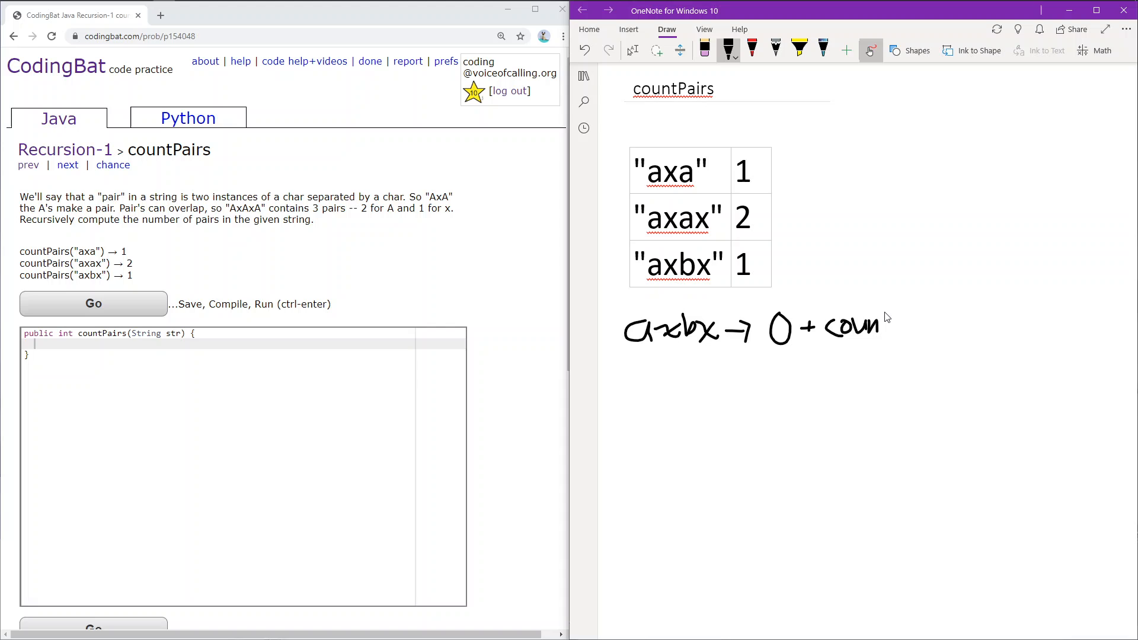
left_click_drag(882, 327, 918, 331)
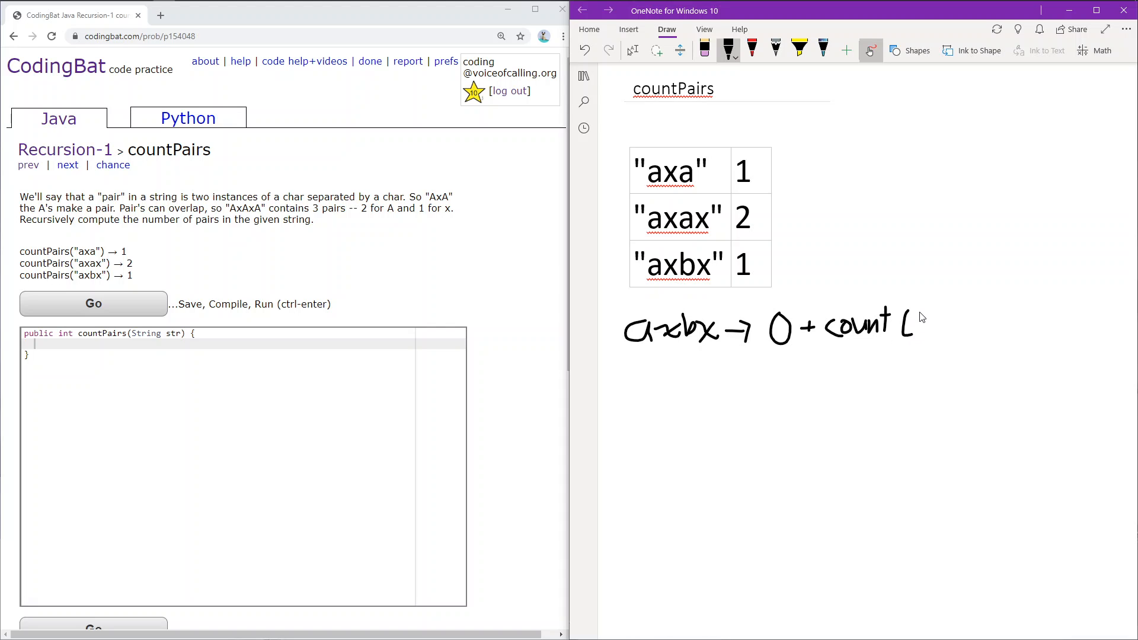
left_click_drag(907, 331, 944, 322)
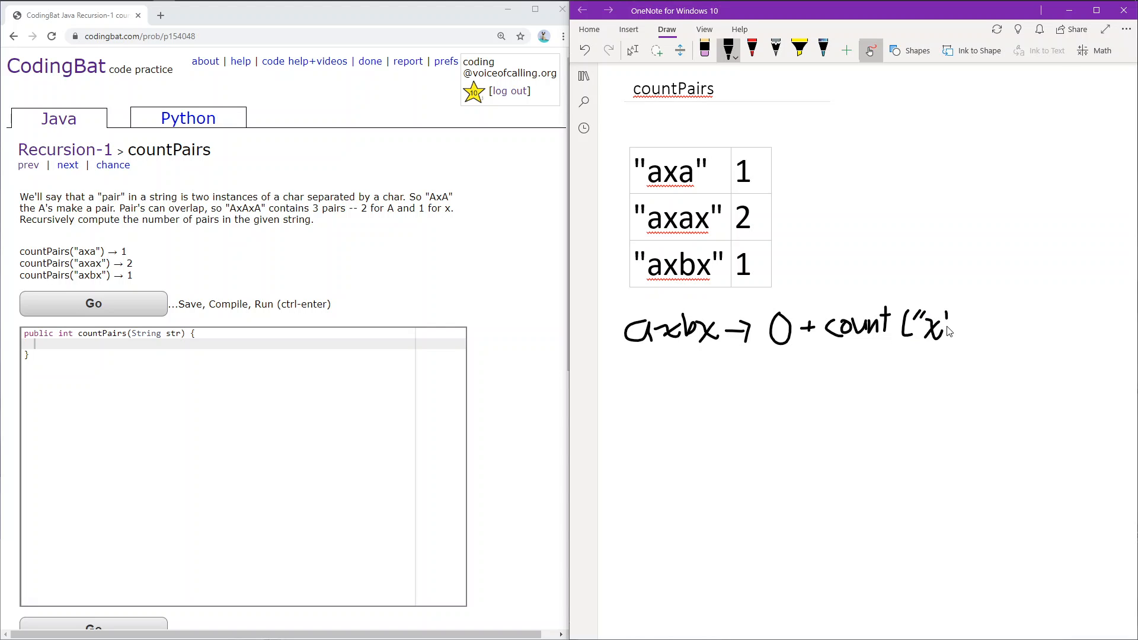
left_click_drag(937, 331, 975, 327)
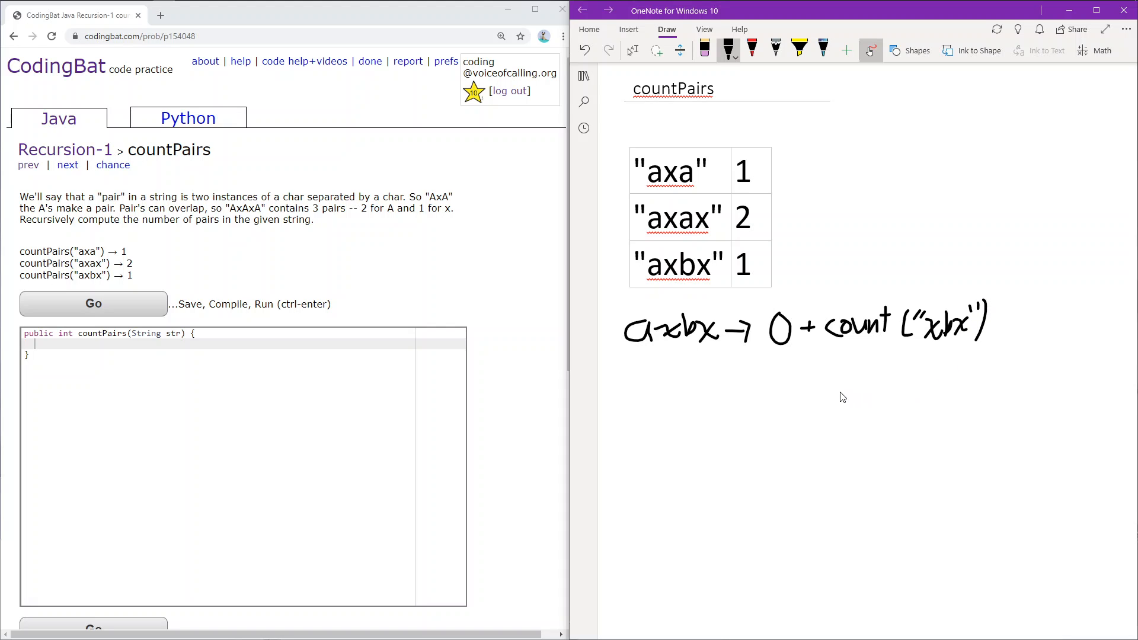
mouse_move(988, 326)
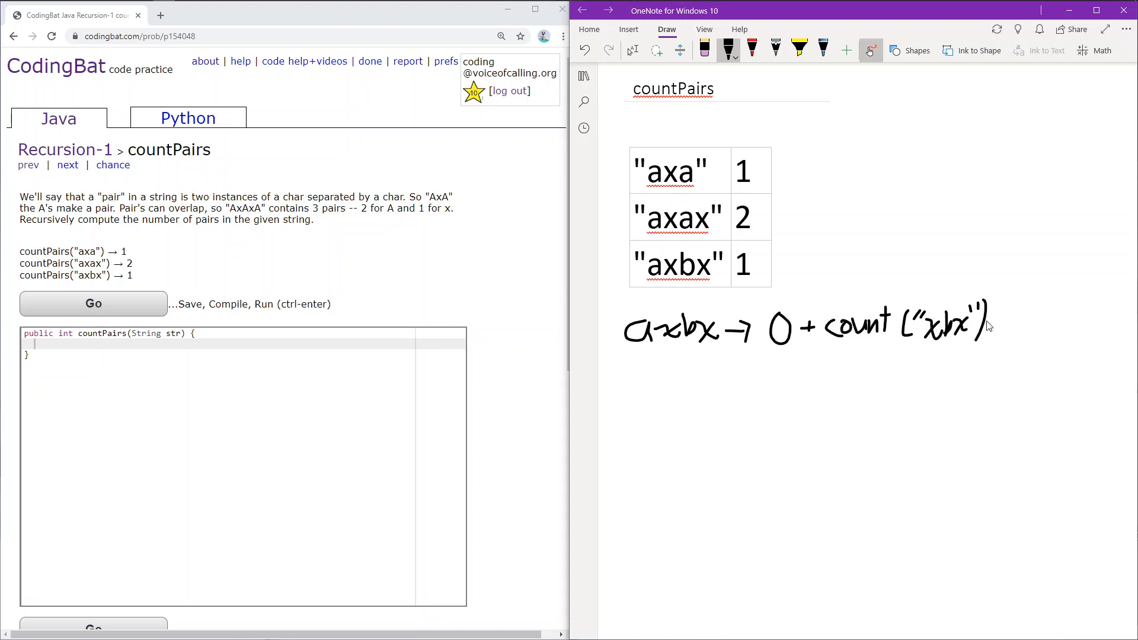
mouse_move(913, 357)
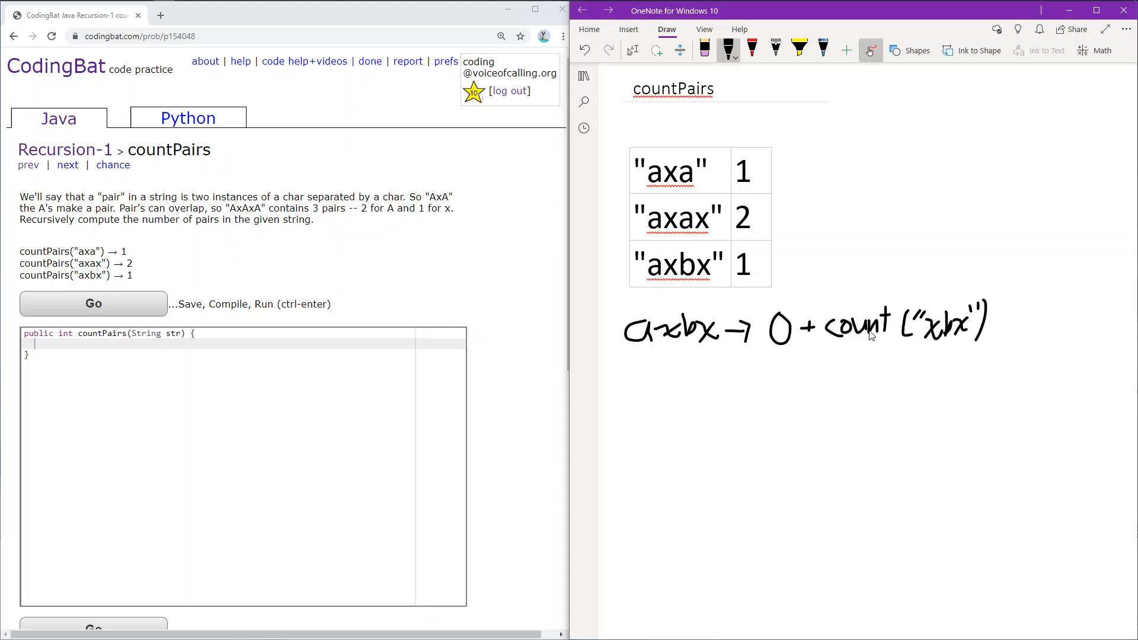
mouse_move(779, 383)
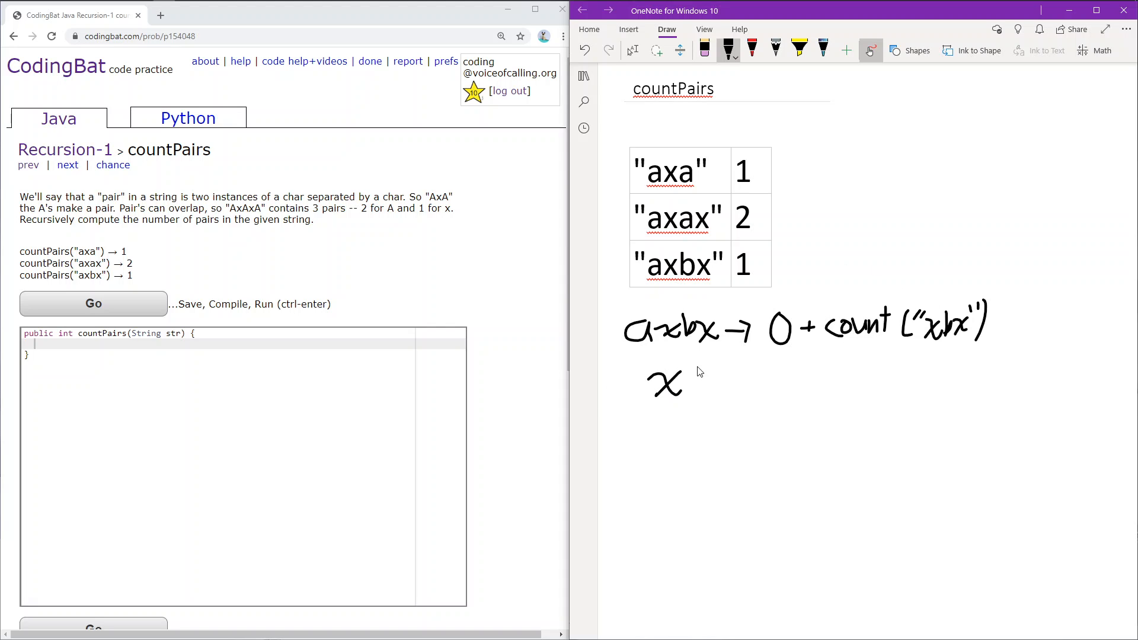
Handwrite the next trace line xbx → 1 + count("bx").
left_click_drag(686, 393, 707, 370)
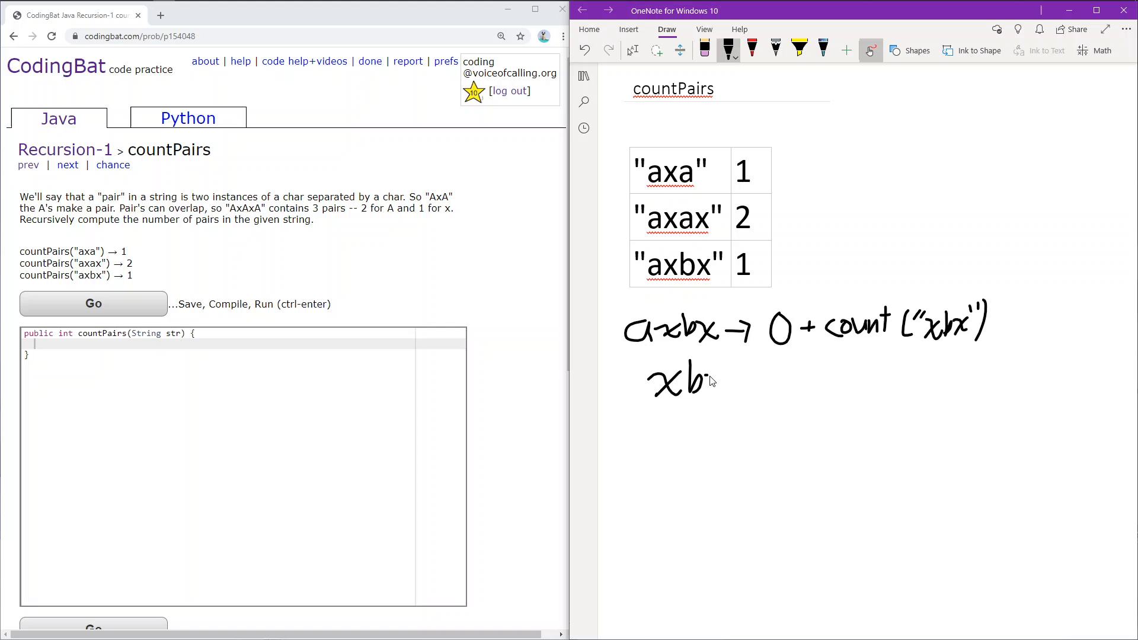
left_click_drag(711, 380, 755, 380)
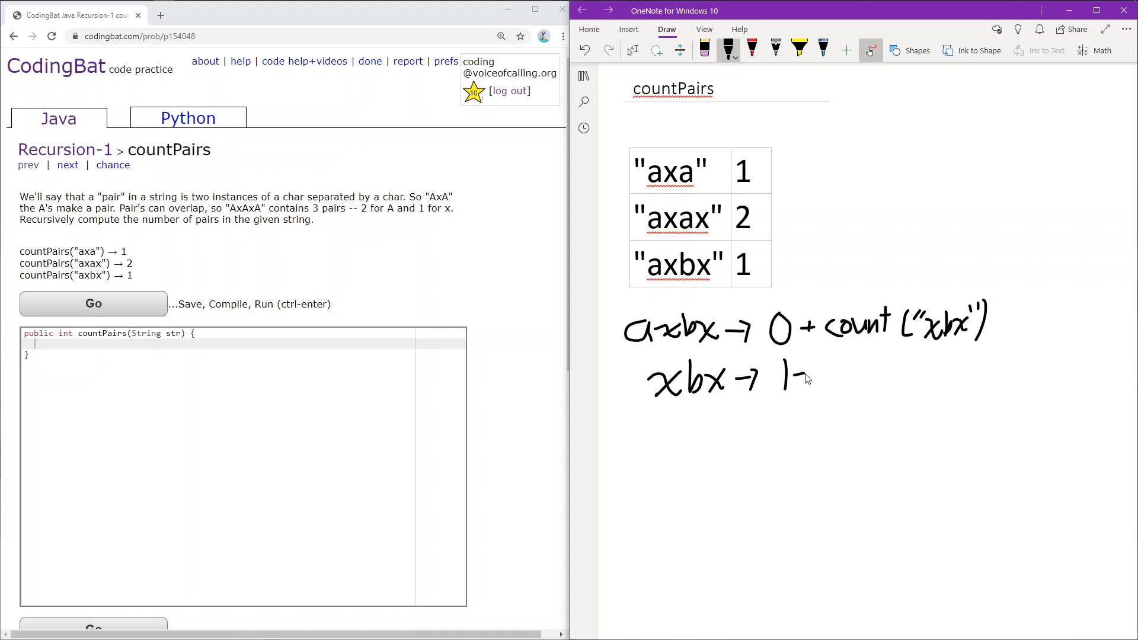
left_click_drag(787, 377, 852, 373)
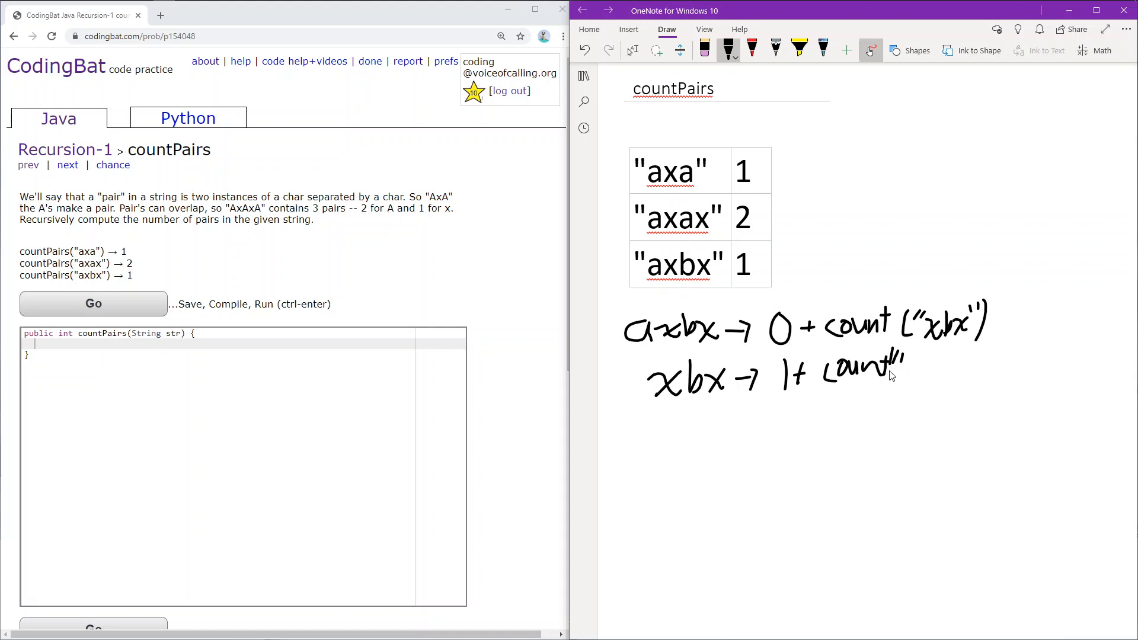
left_click_drag(889, 373, 918, 362)
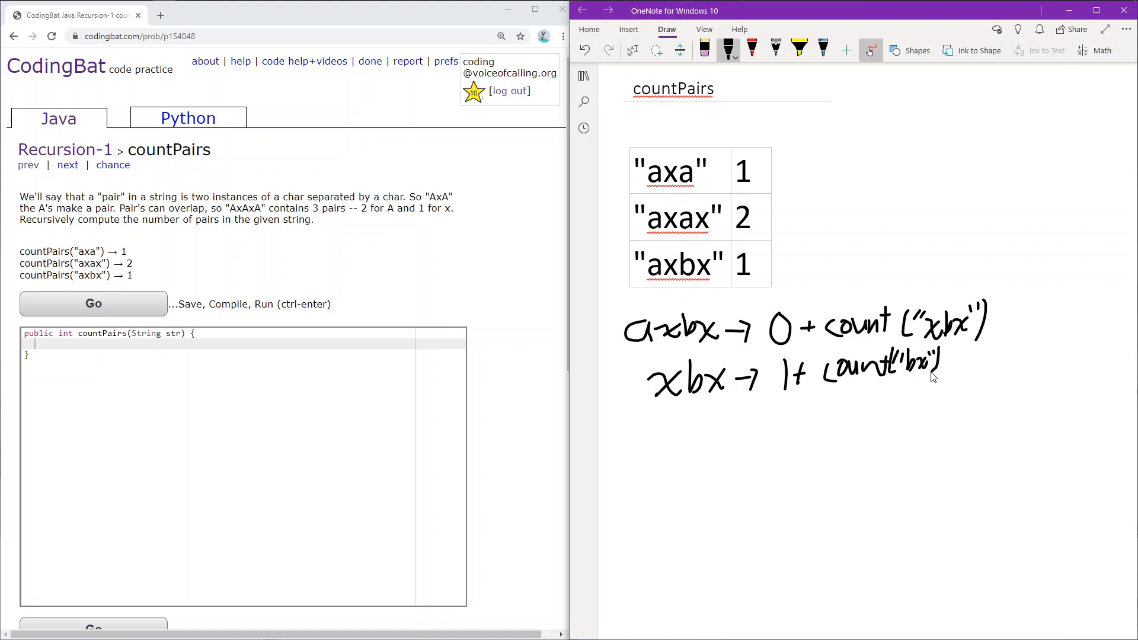
Handwrite the final trace line bx → 0 beneath it.
left_click_drag(679, 407, 694, 431)
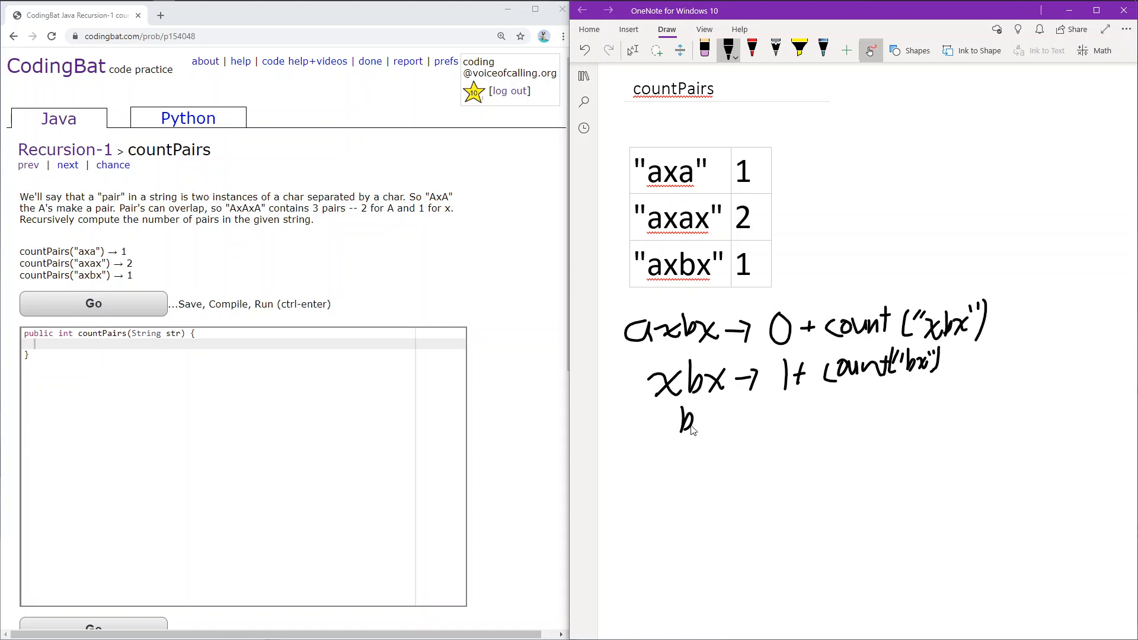
left_click_drag(691, 421, 711, 420)
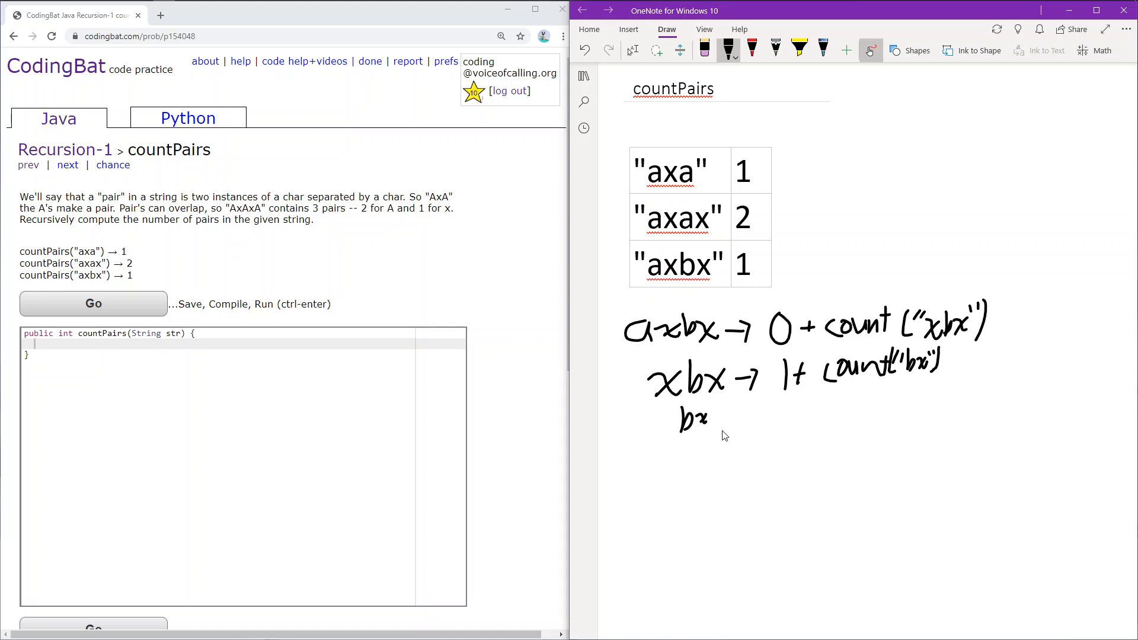
mouse_move(739, 439)
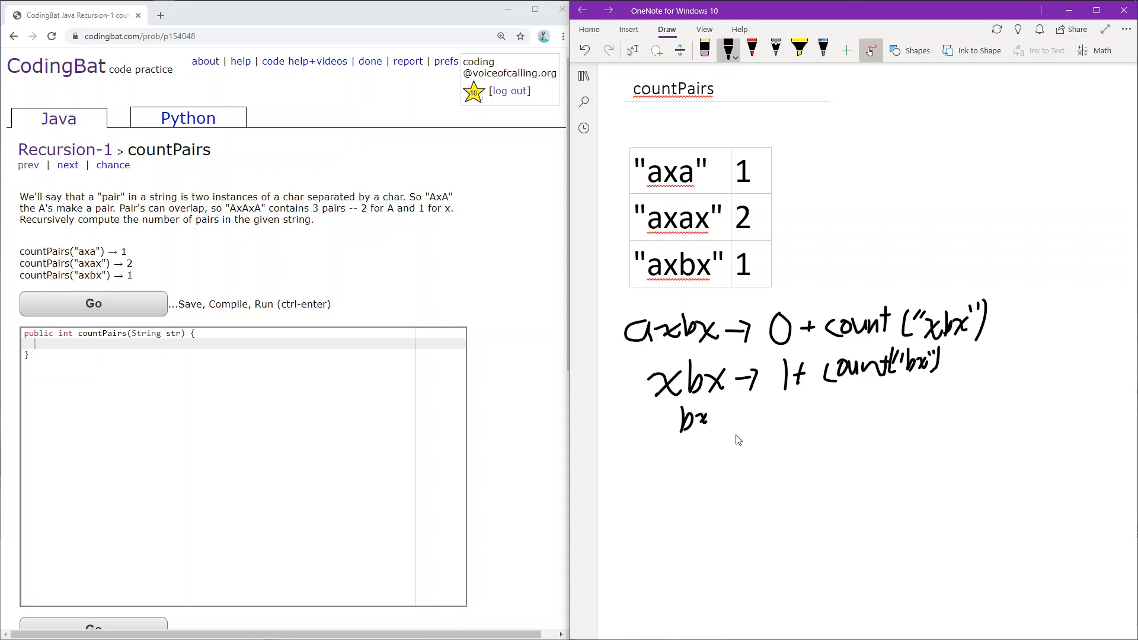
mouse_move(714, 421)
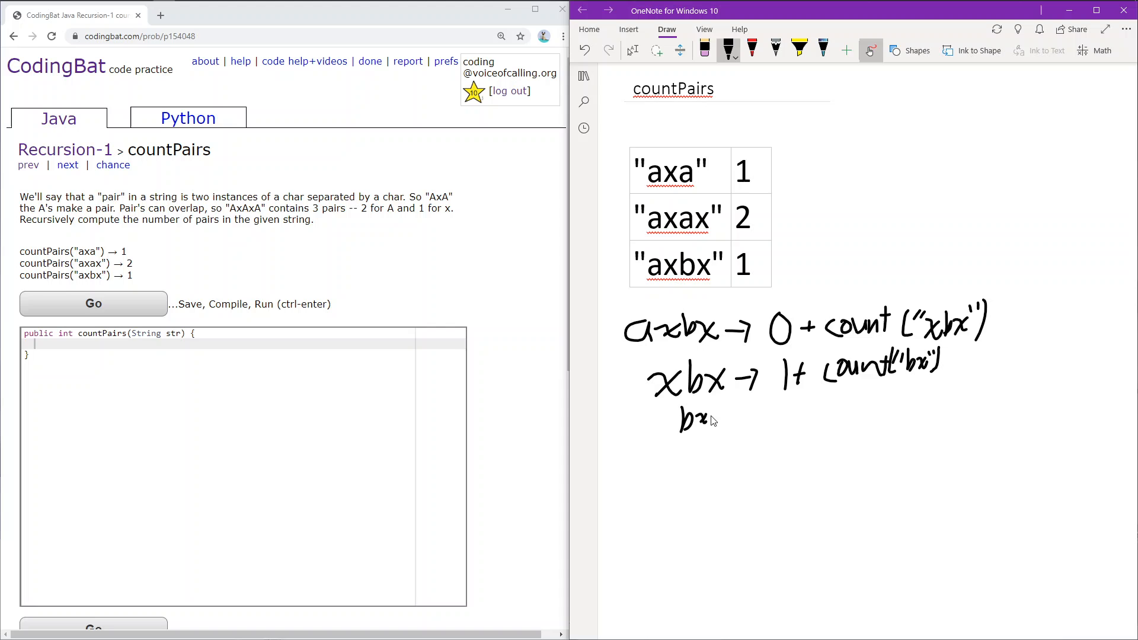
left_click_drag(718, 419, 761, 413)
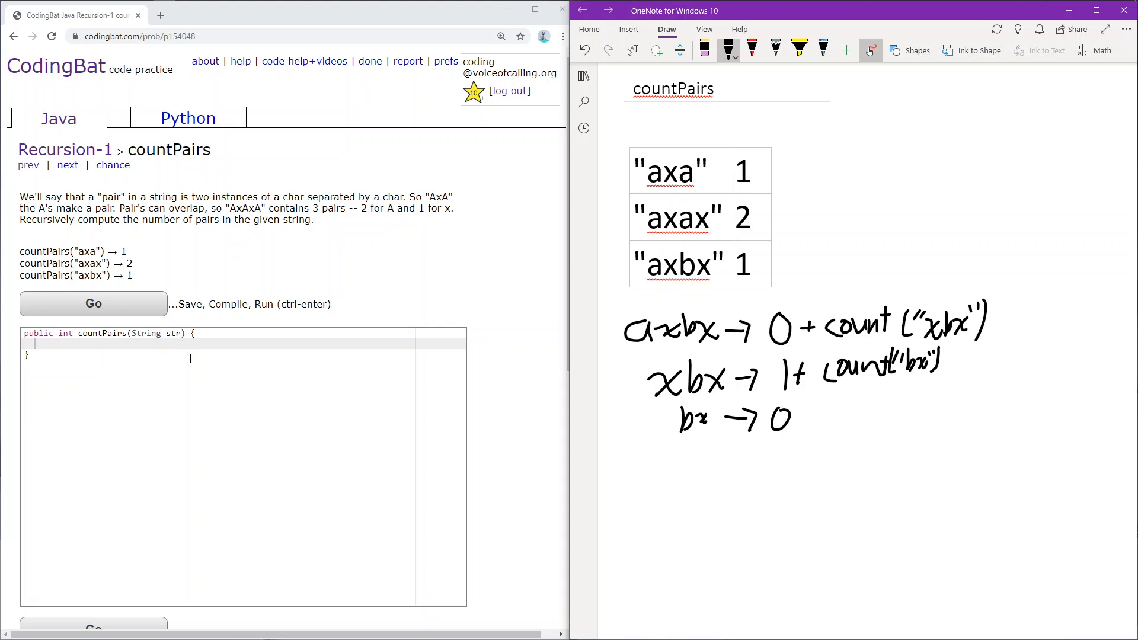
Write the base case if(str.length()<3) return 0; followed by else{ in countPairs.
type("if(")
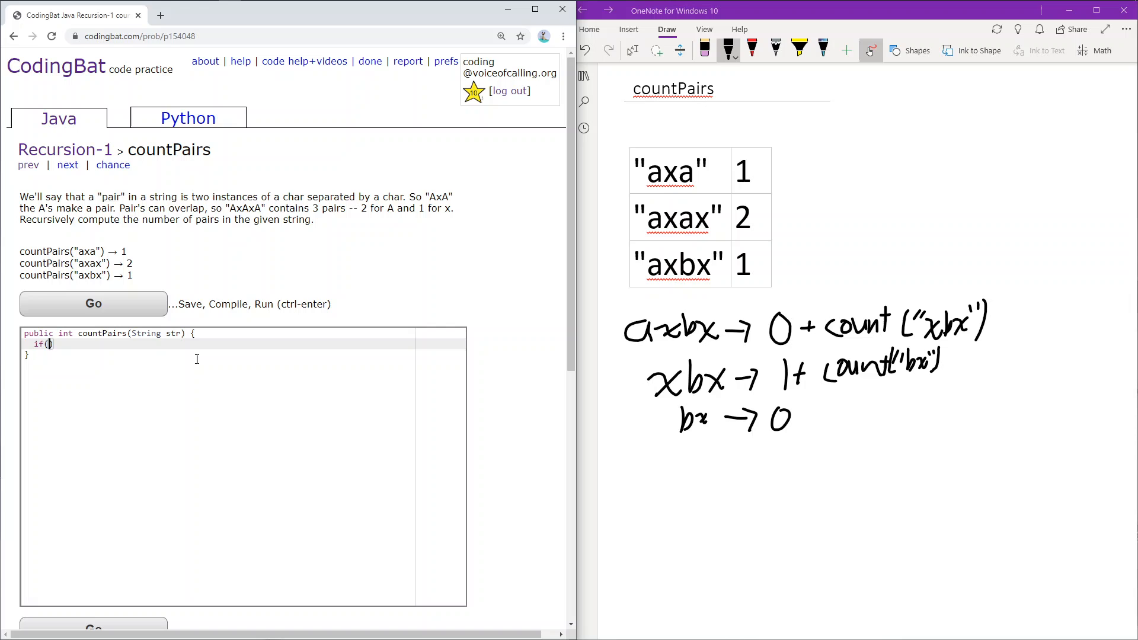
type("str.length()")
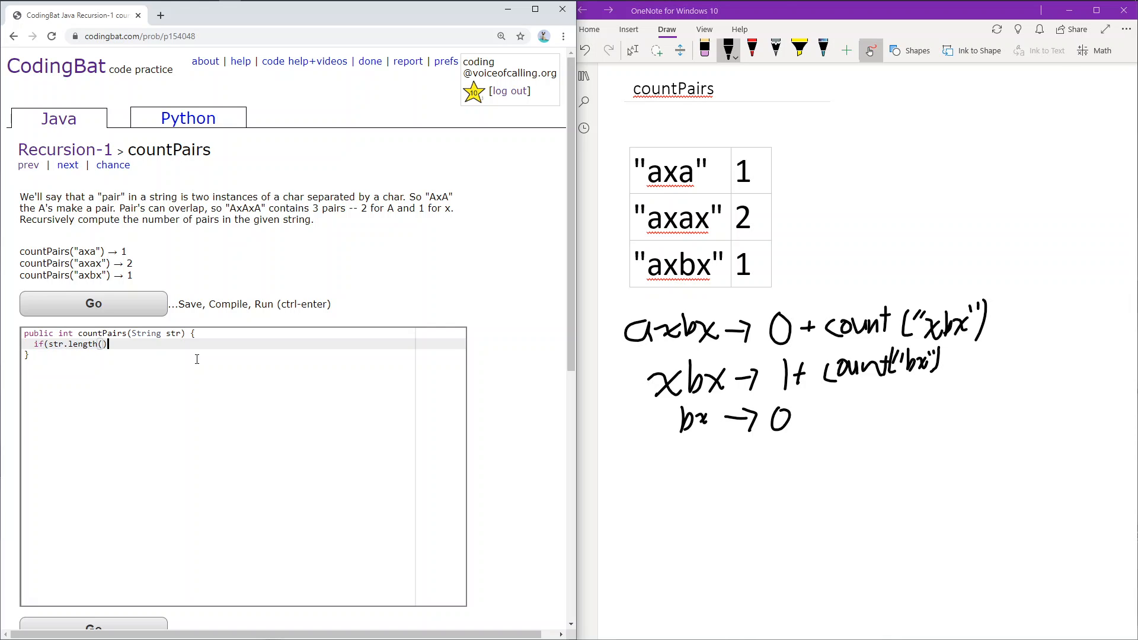
type("<3")
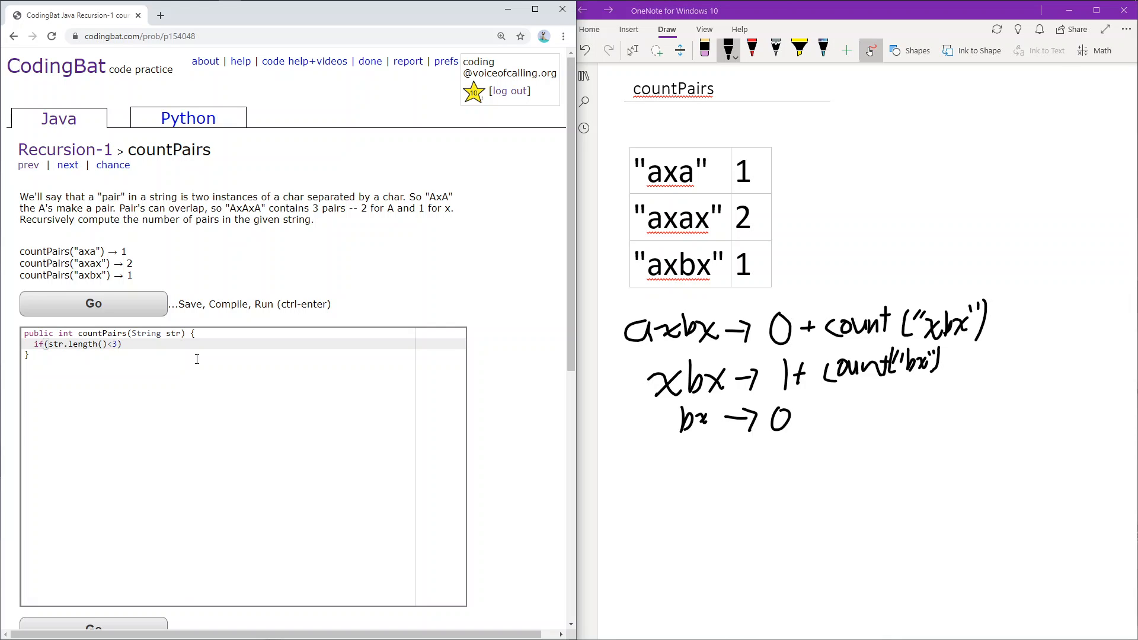
type("return 0")
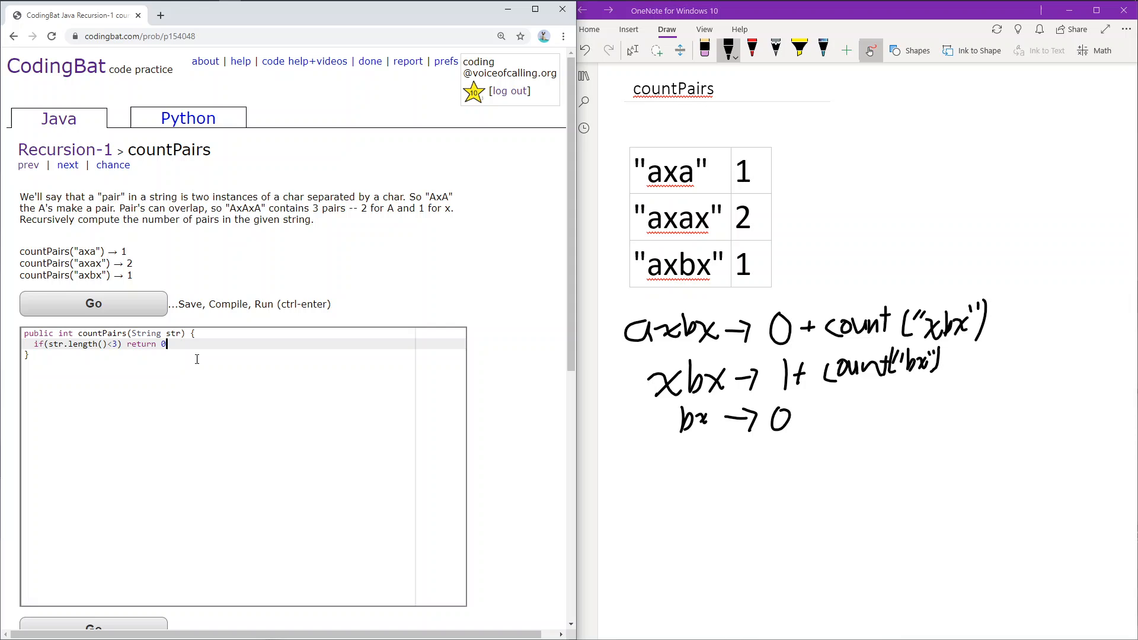
type(";")
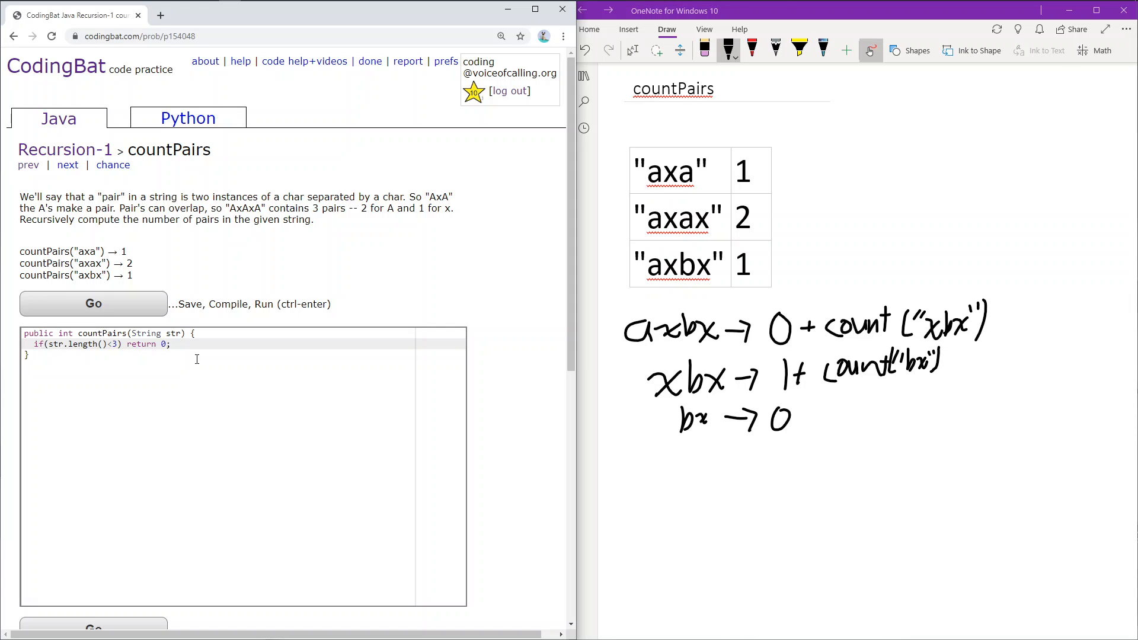
type("els")
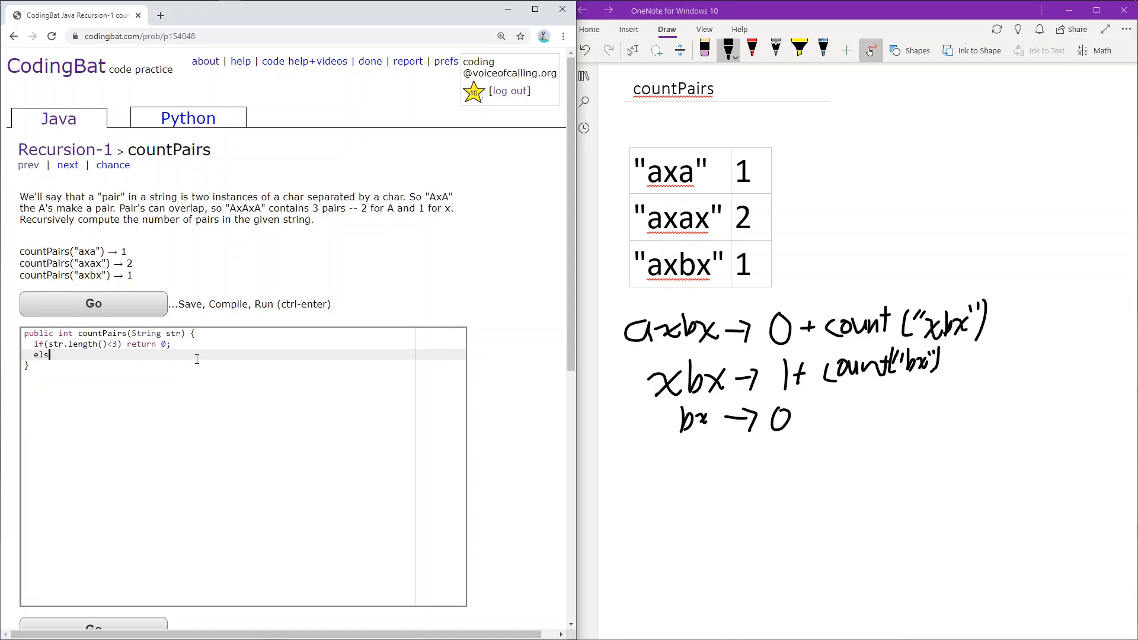
type("e{")
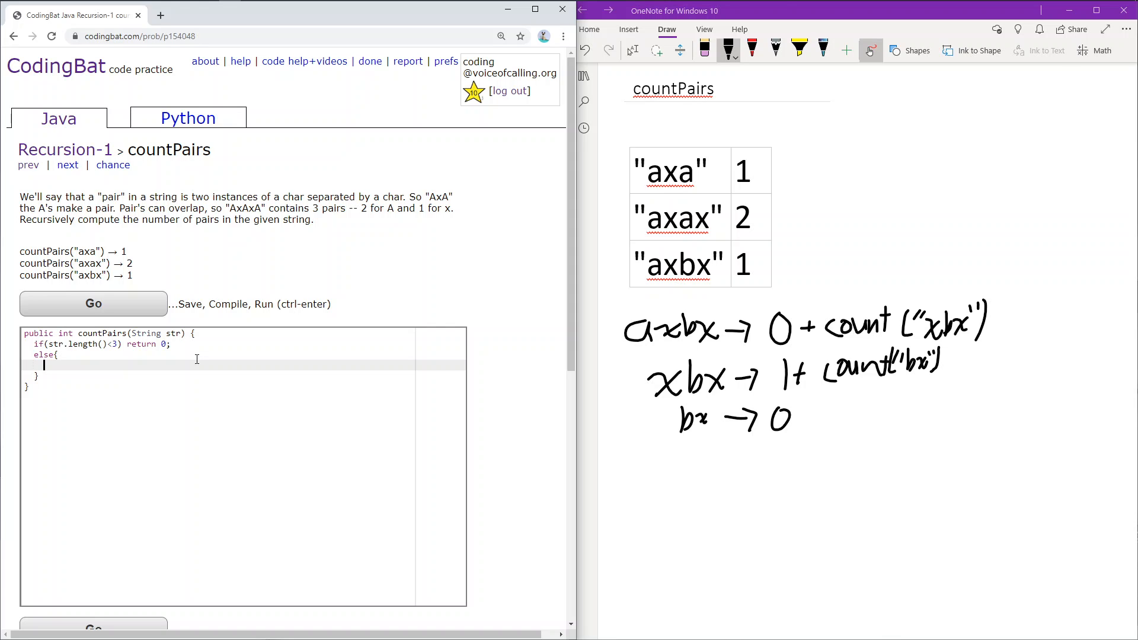
Write if(str.charAt(0)==str.charAt(2)) return 1 + countPairs(str.substring(1)); inside the else block.
type("if(str.charAt(0")
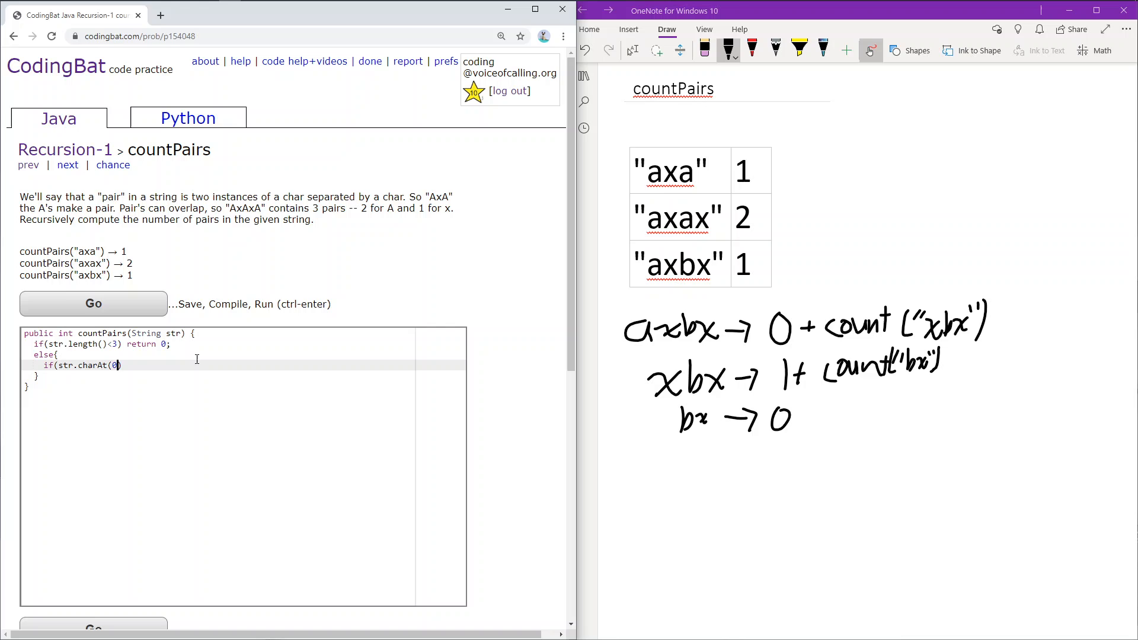
type("==str")
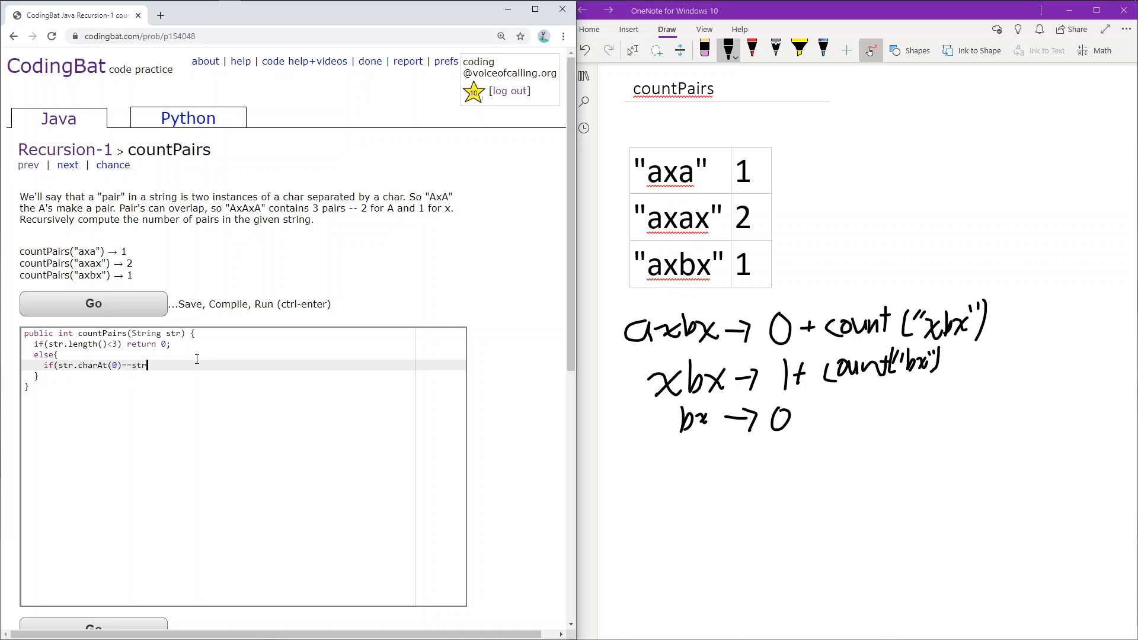
type(".charAt(2))")
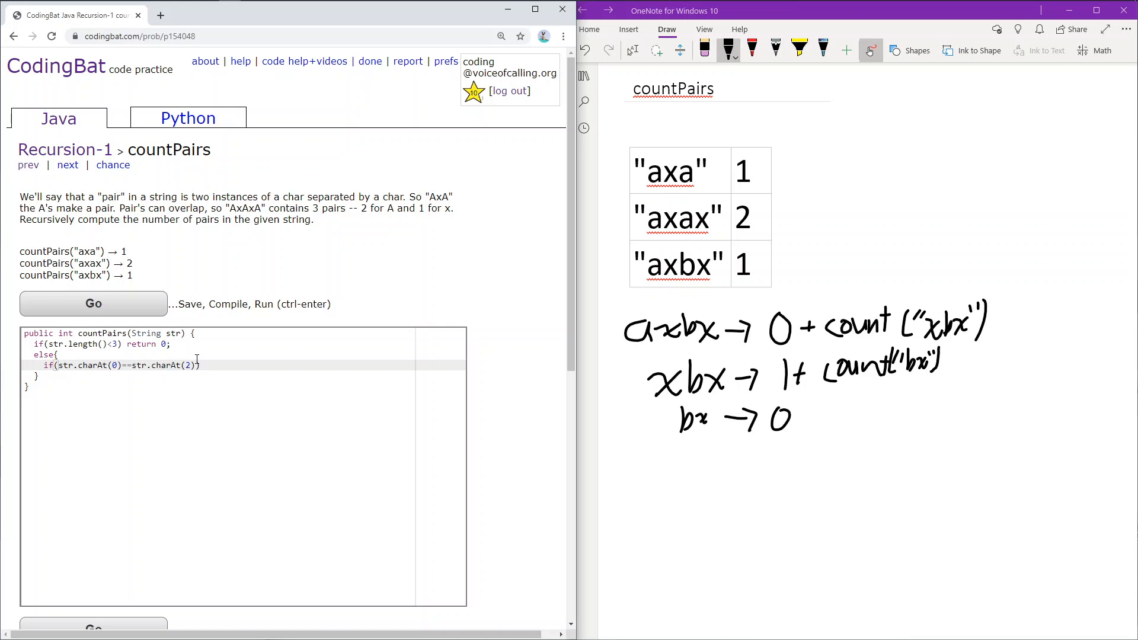
type("return 1 +")
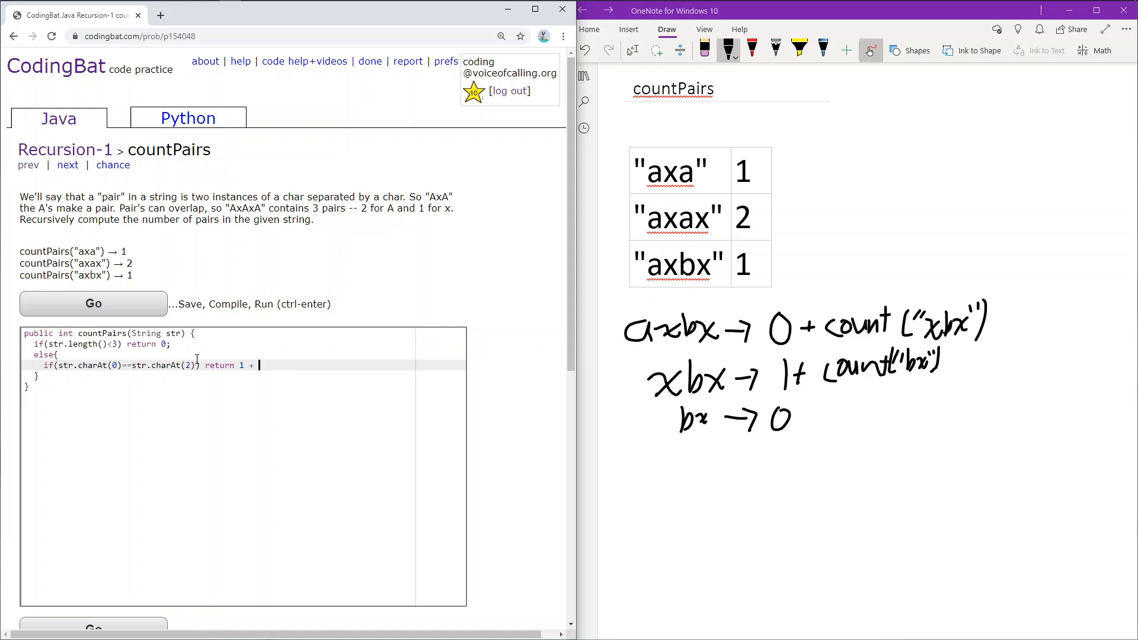
type("countPairs(str")
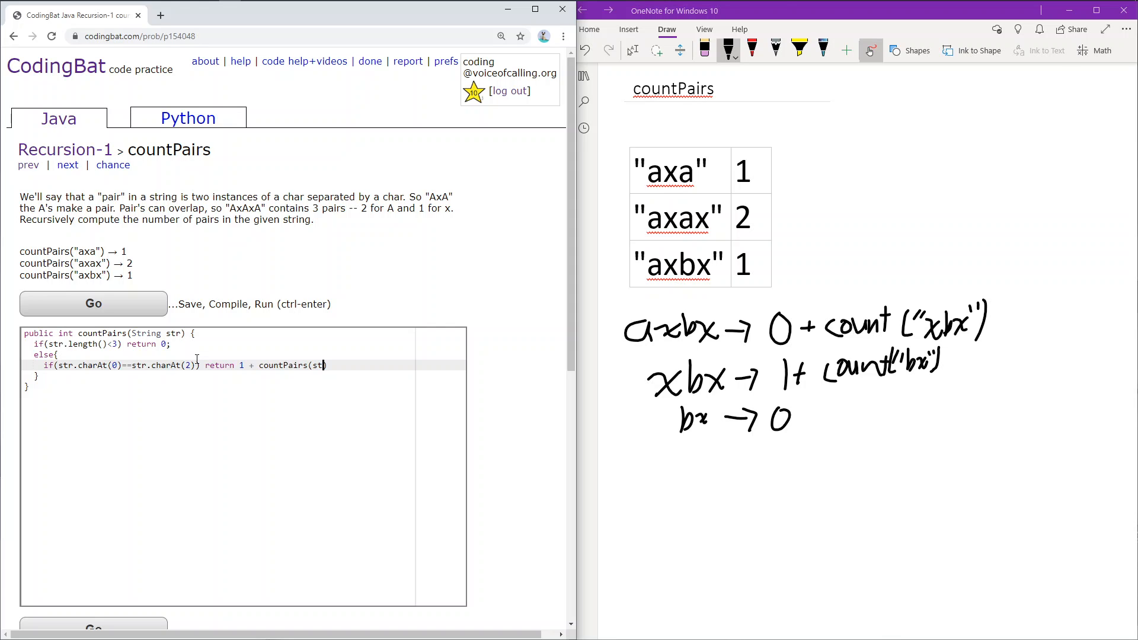
type(".substring(1))")
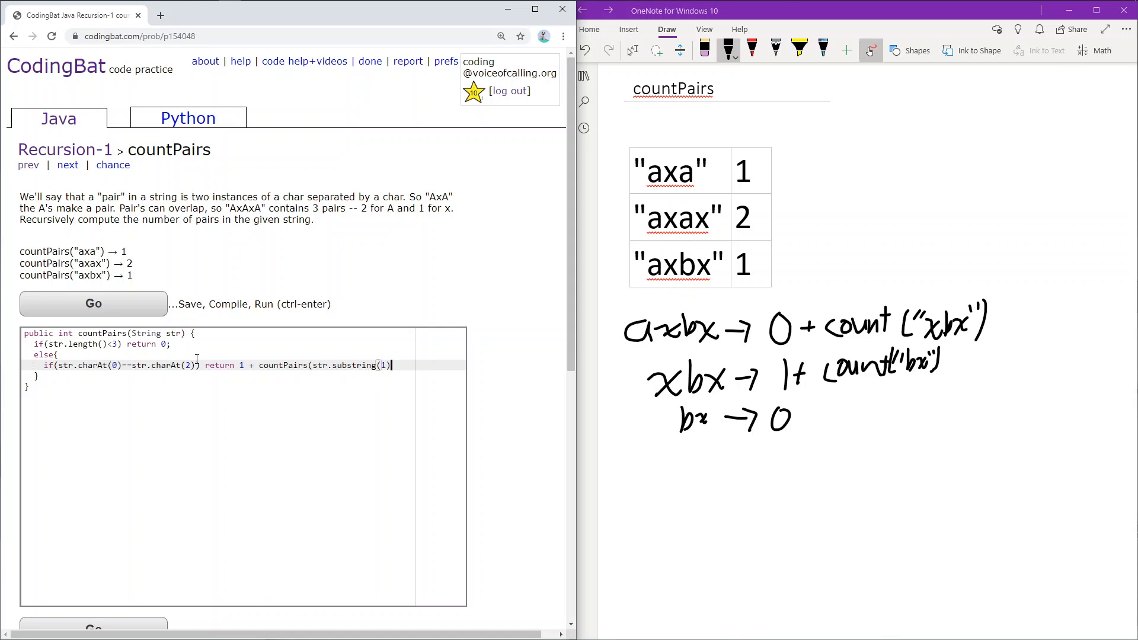
type(");")
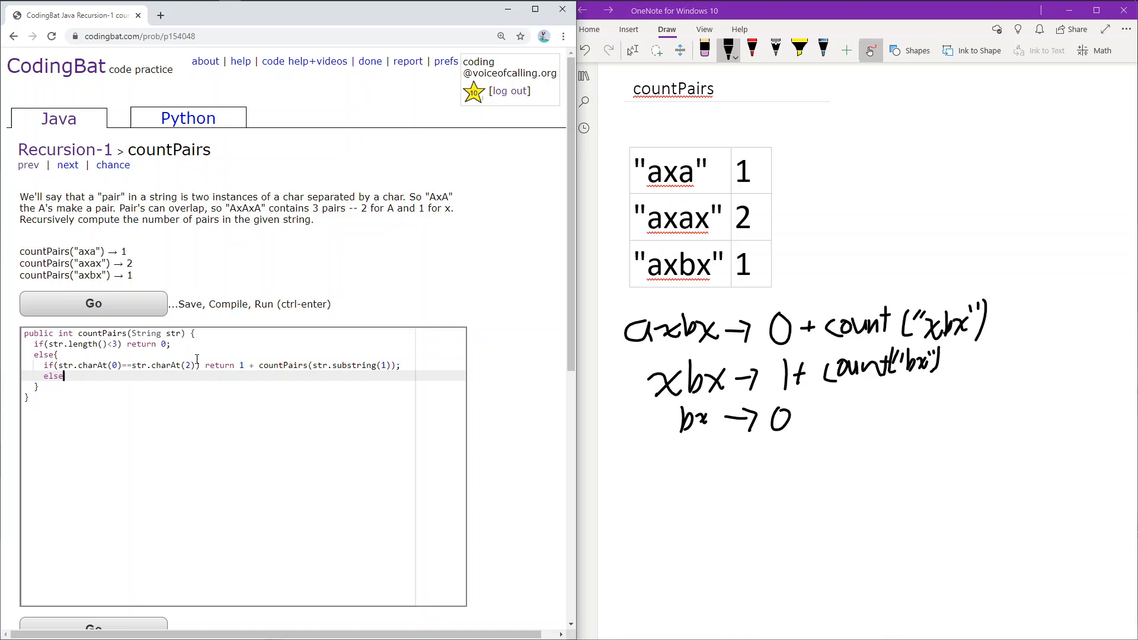
Write else return 0 + countPairs(str.substring(1)); and run the tests with Go.
type("return 0")
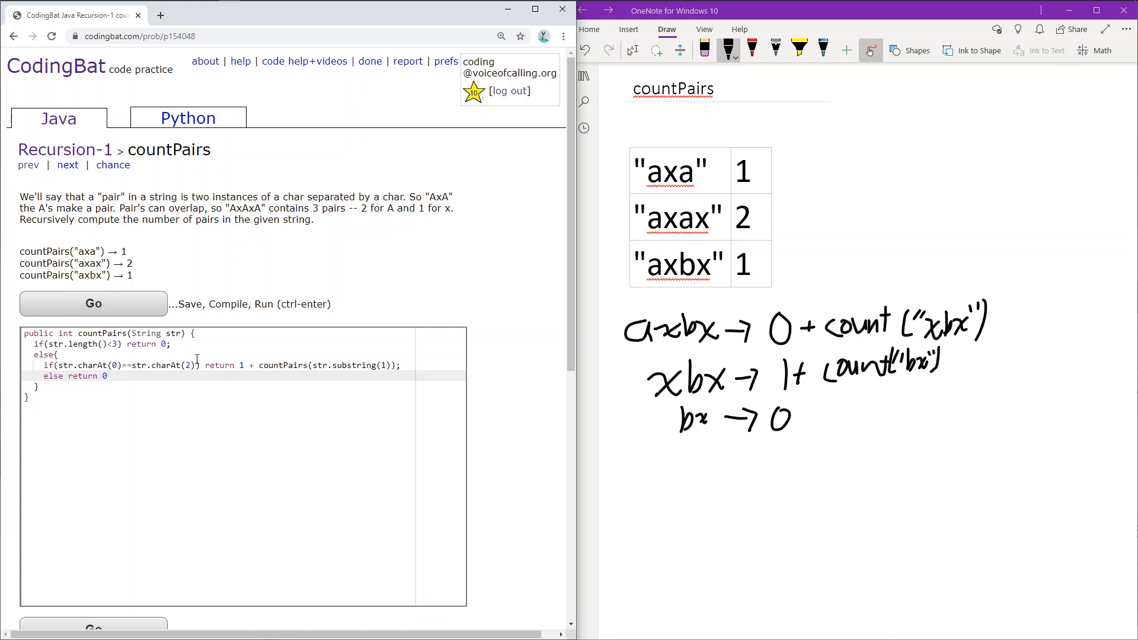
type("+ count")
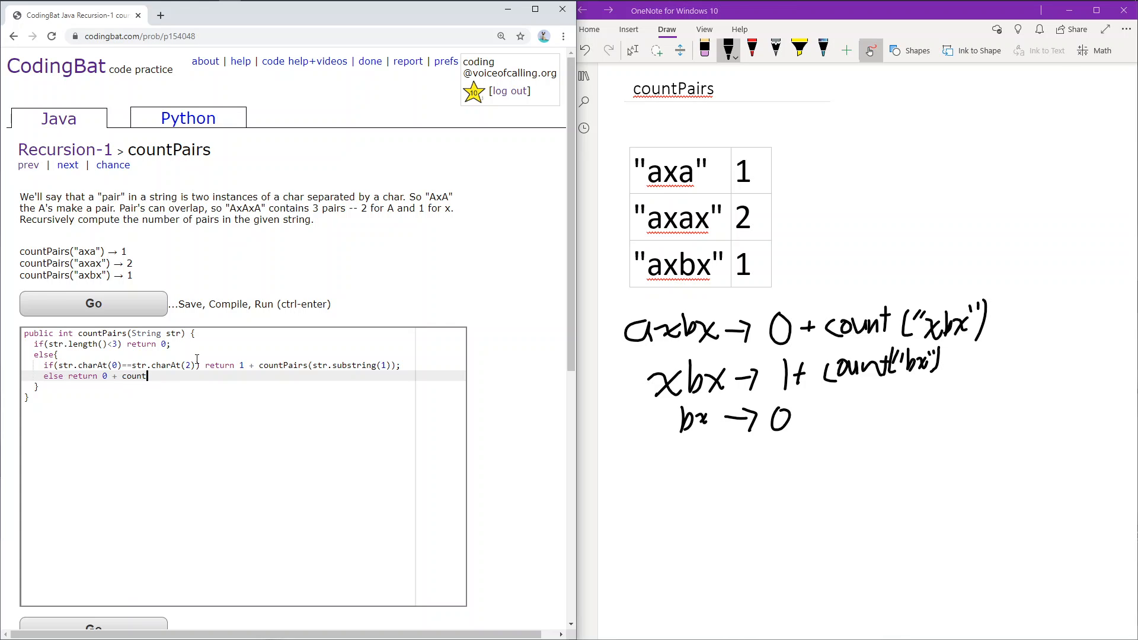
type("Pairs(str.subs")
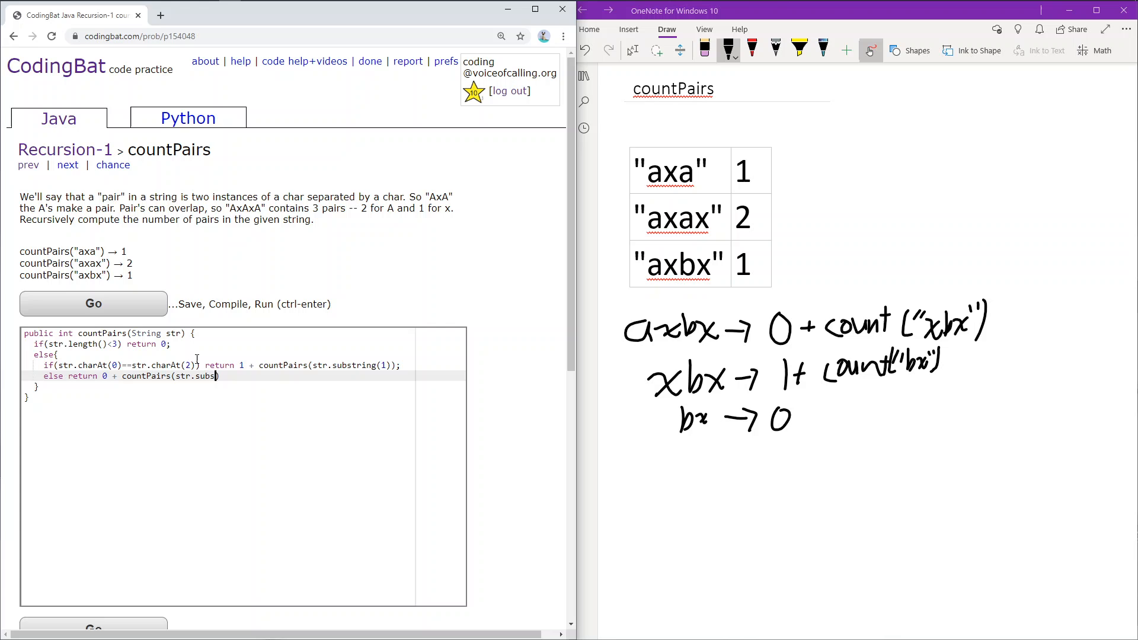
type("tring(1));")
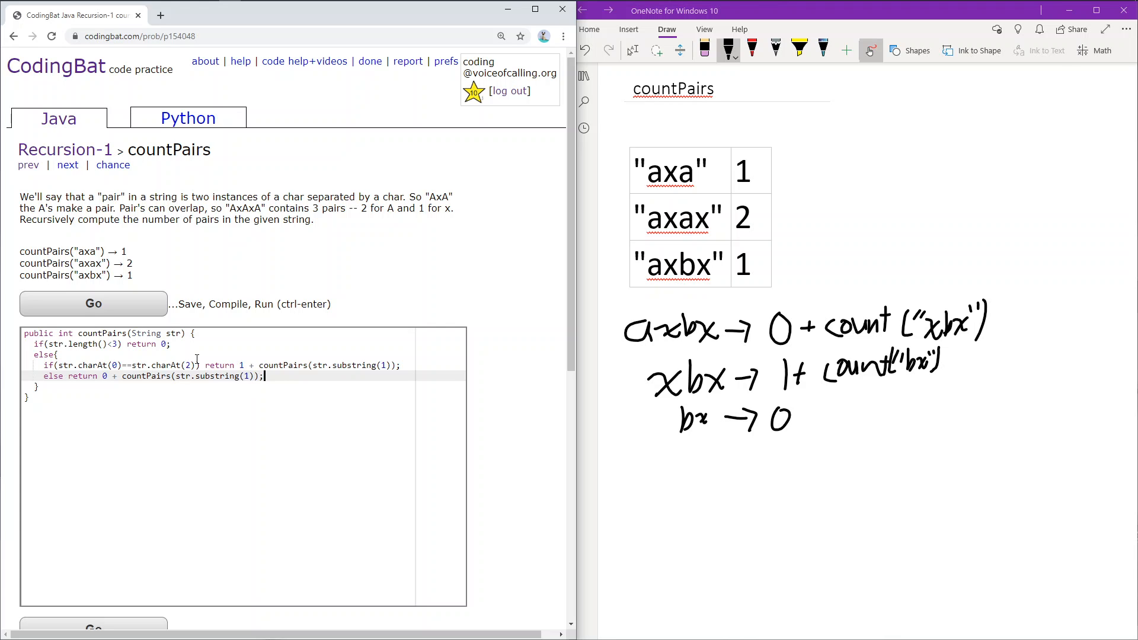
left_click(92, 303)
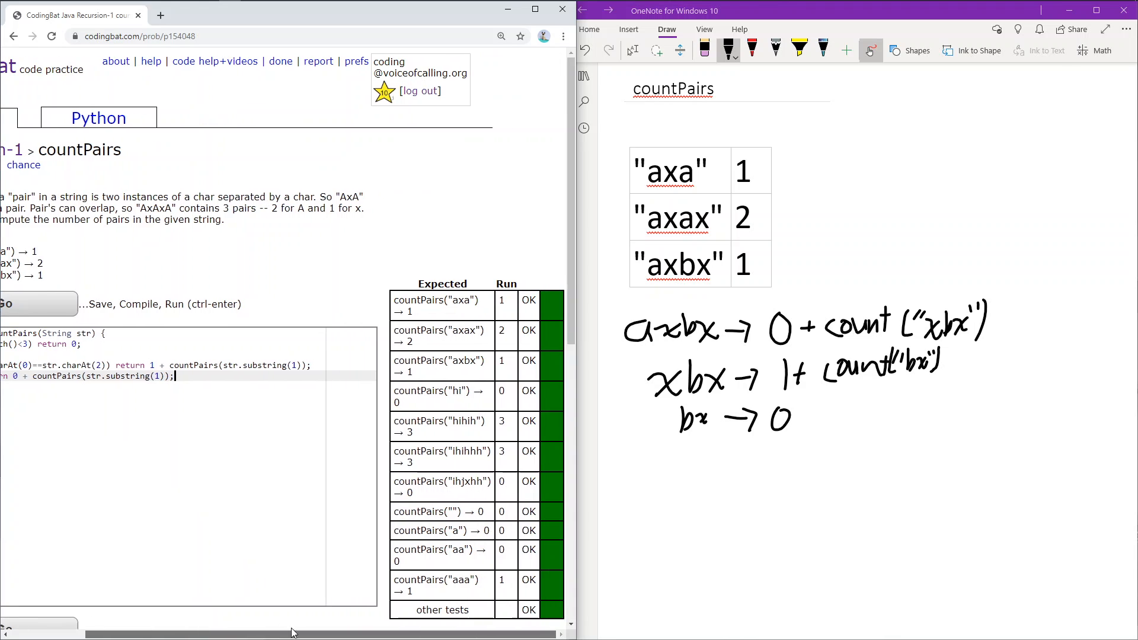